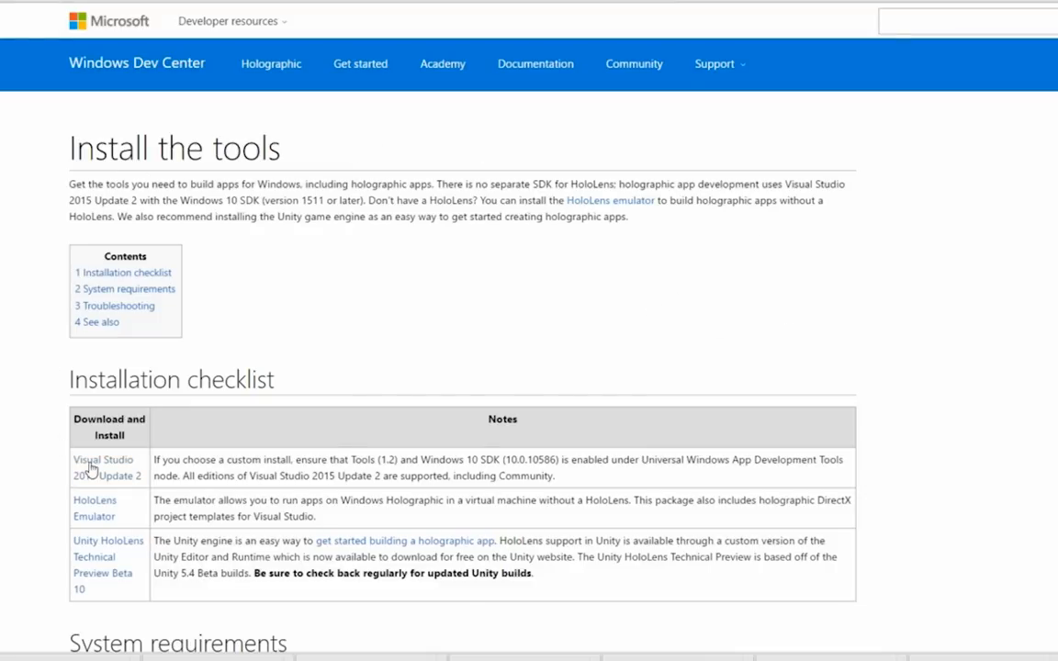
mouse_move(237, 463)
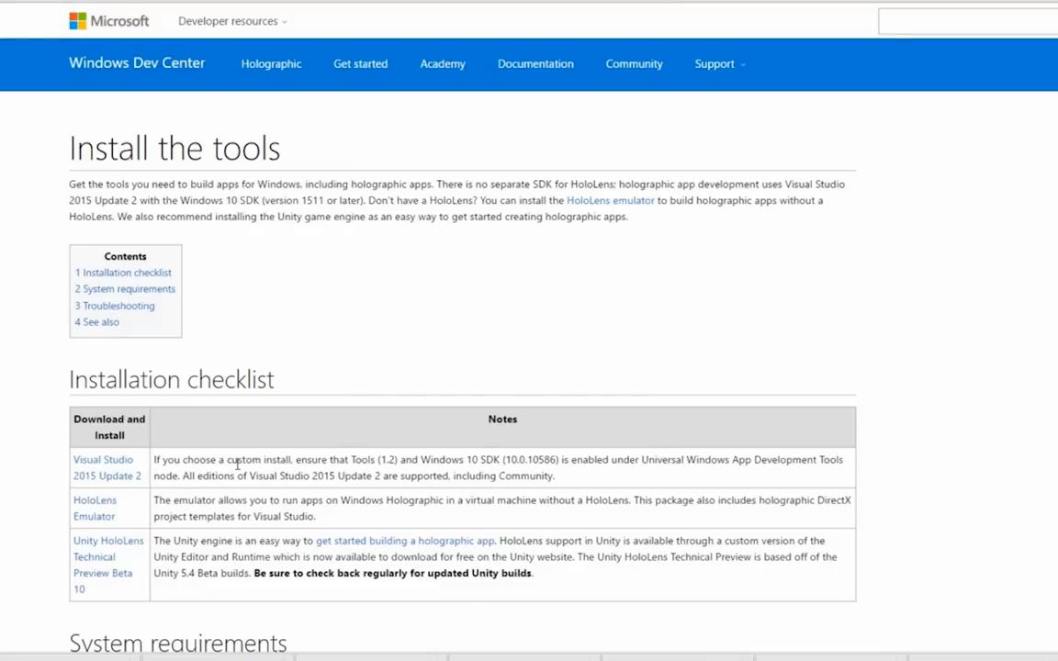
mouse_move(224, 437)
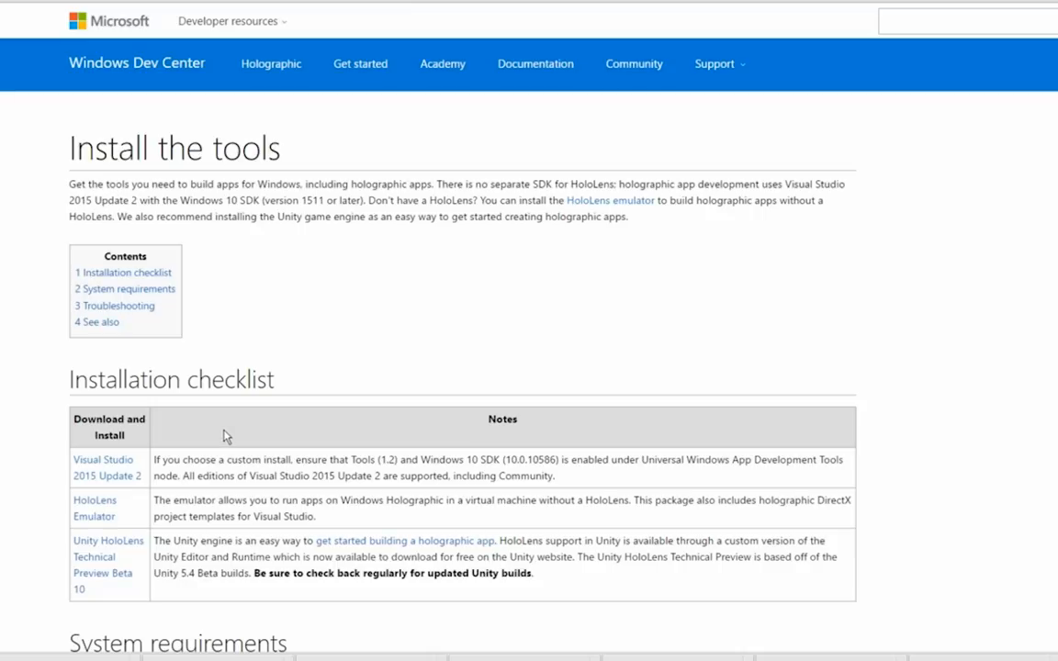
mouse_move(639, 547)
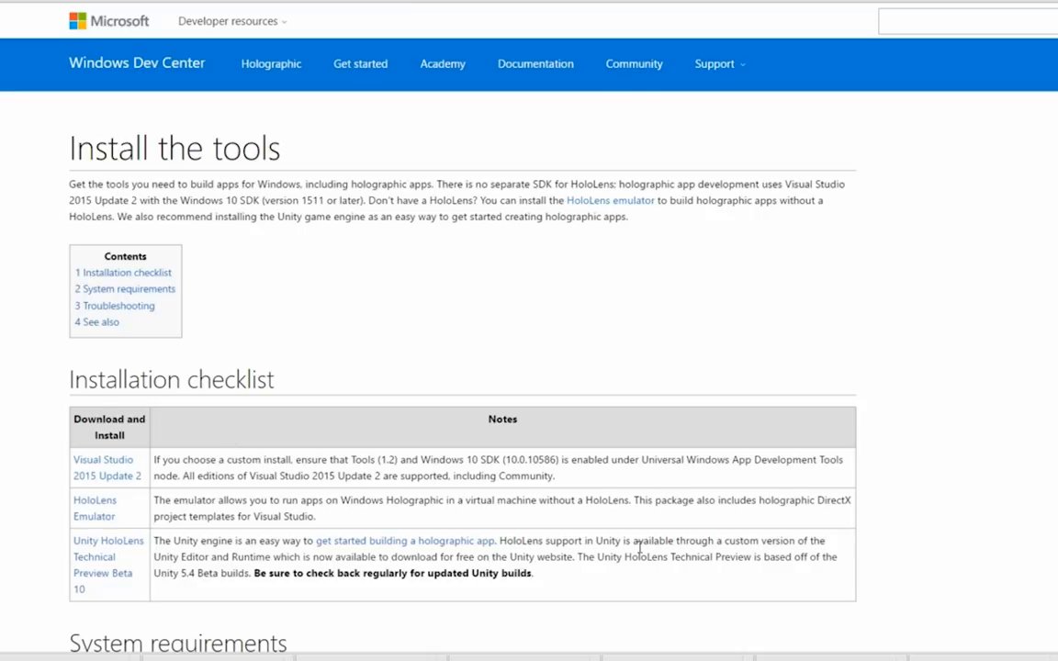
mouse_move(305, 457)
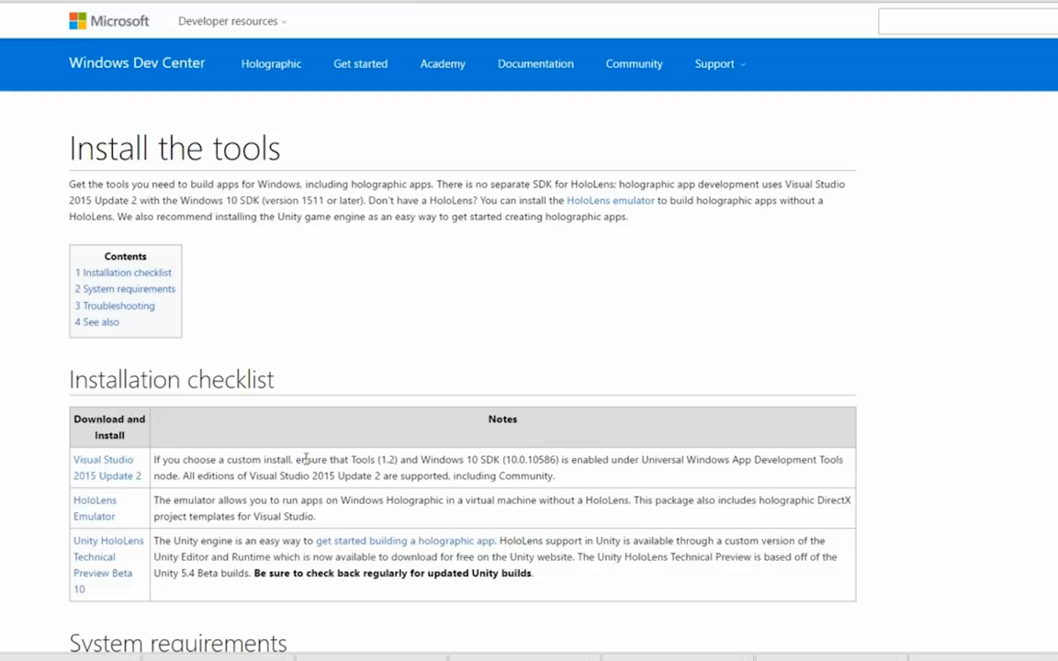
mouse_move(143, 459)
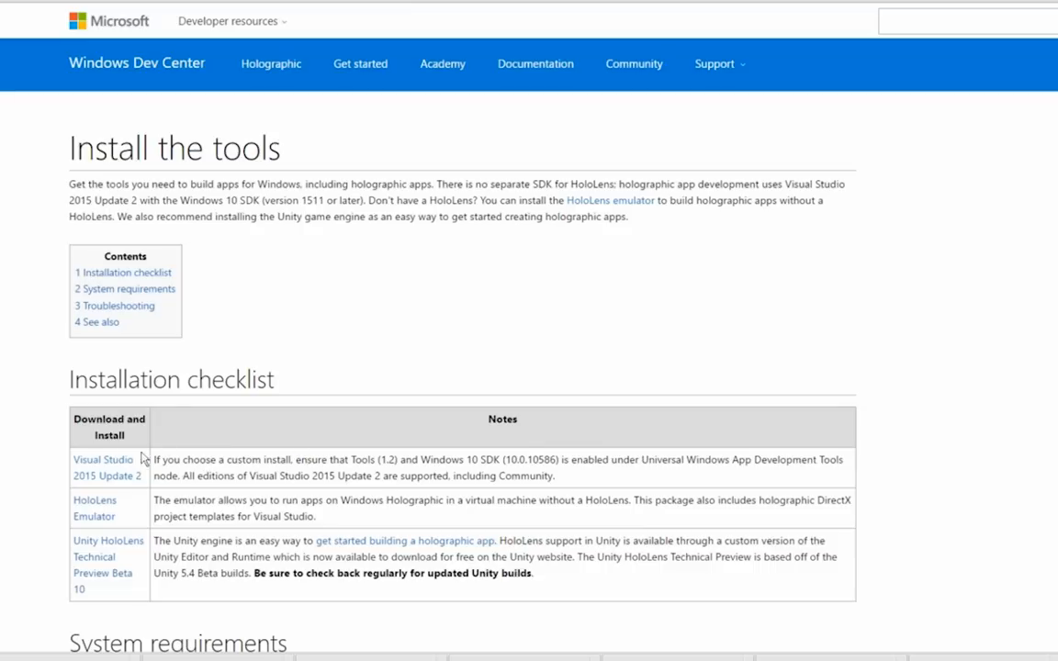
mouse_move(47, 448)
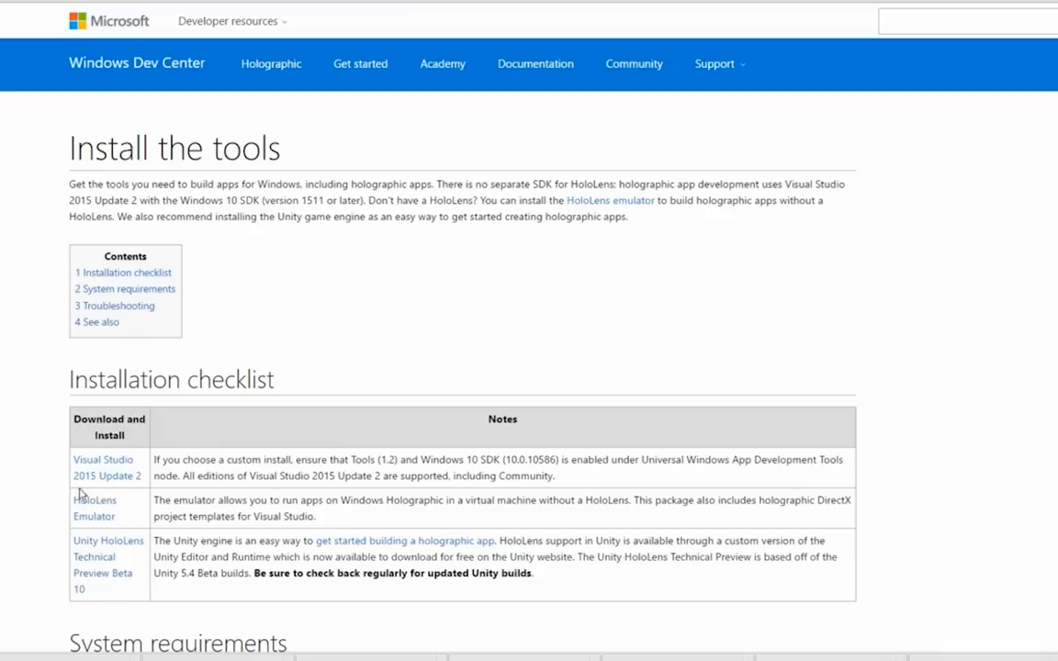
mouse_move(139, 459)
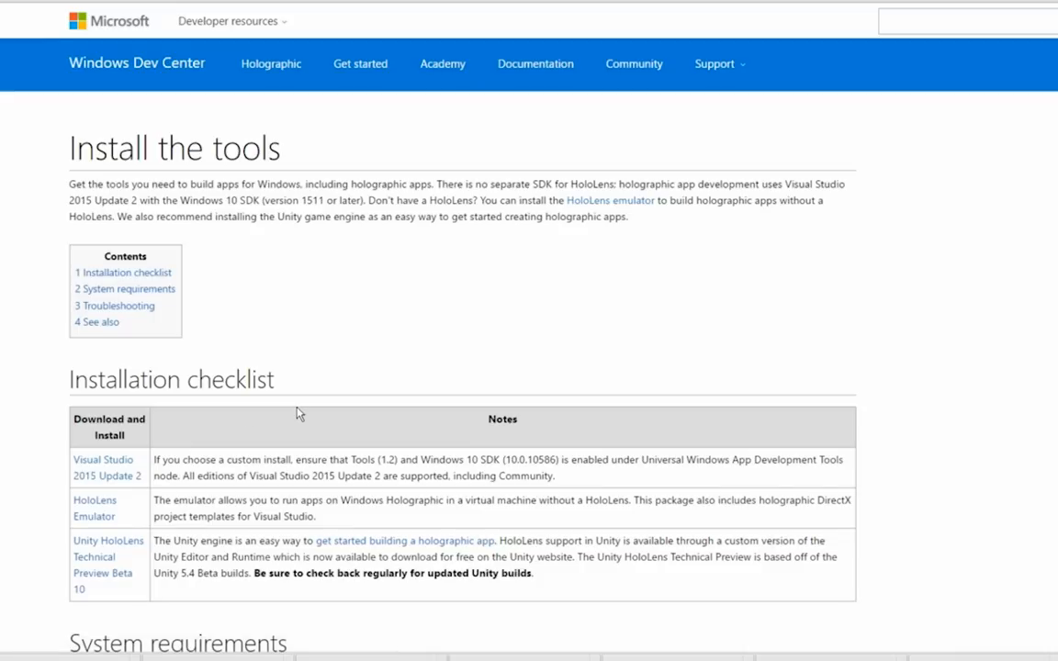
mouse_move(134, 525)
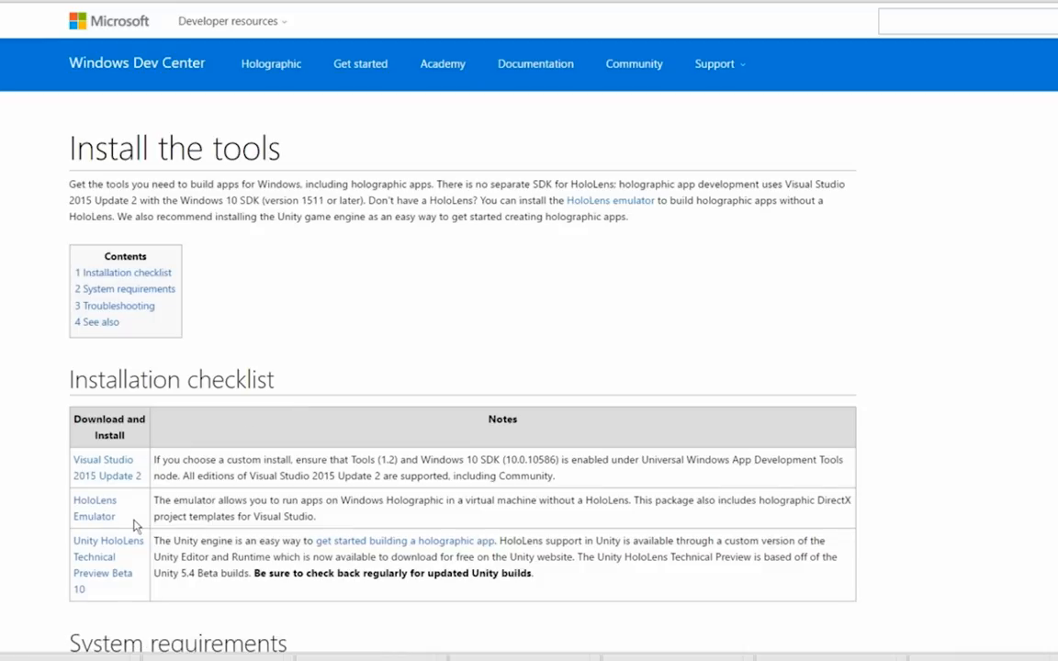
mouse_move(133, 521)
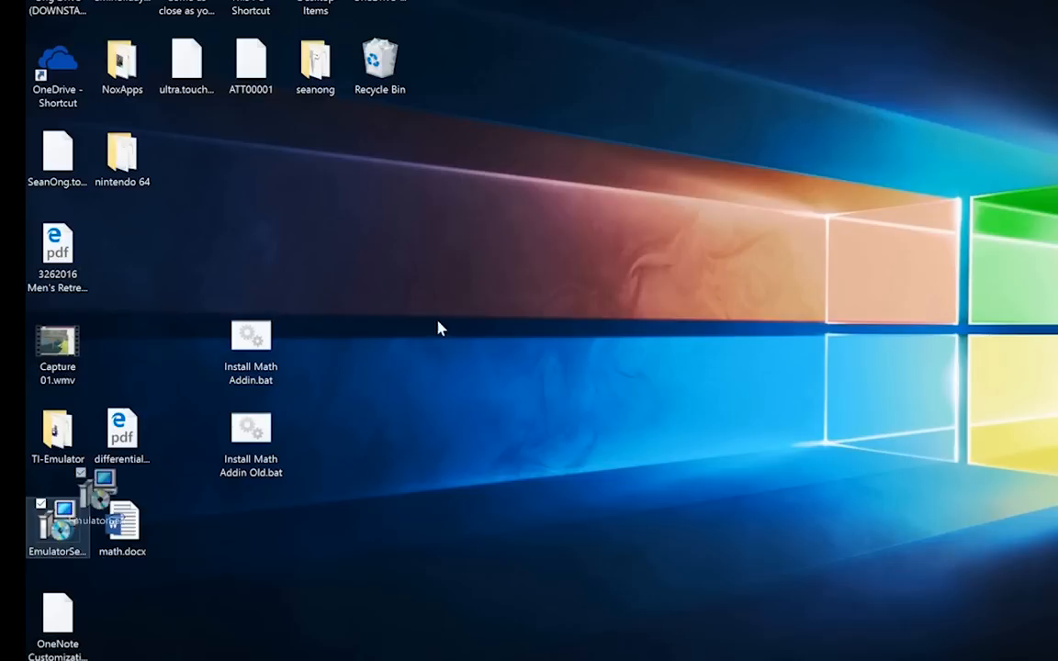
Move EmulatorSetup.exe to the desktop centre and run the HoloLens Emulator installer.
drag(57, 518, 637, 257)
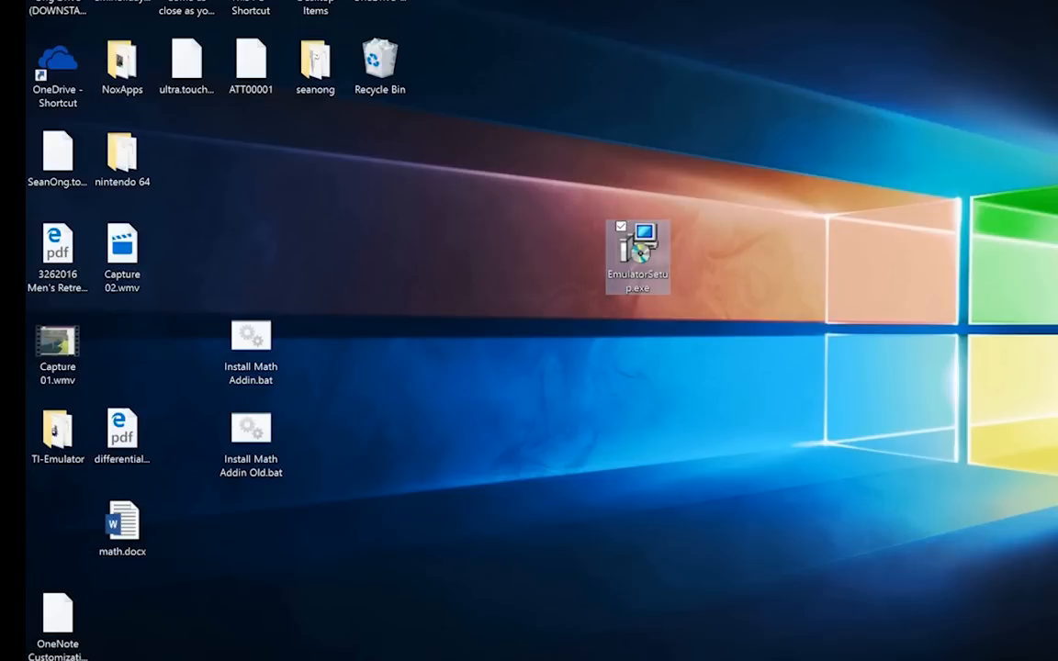
double_click(637, 256)
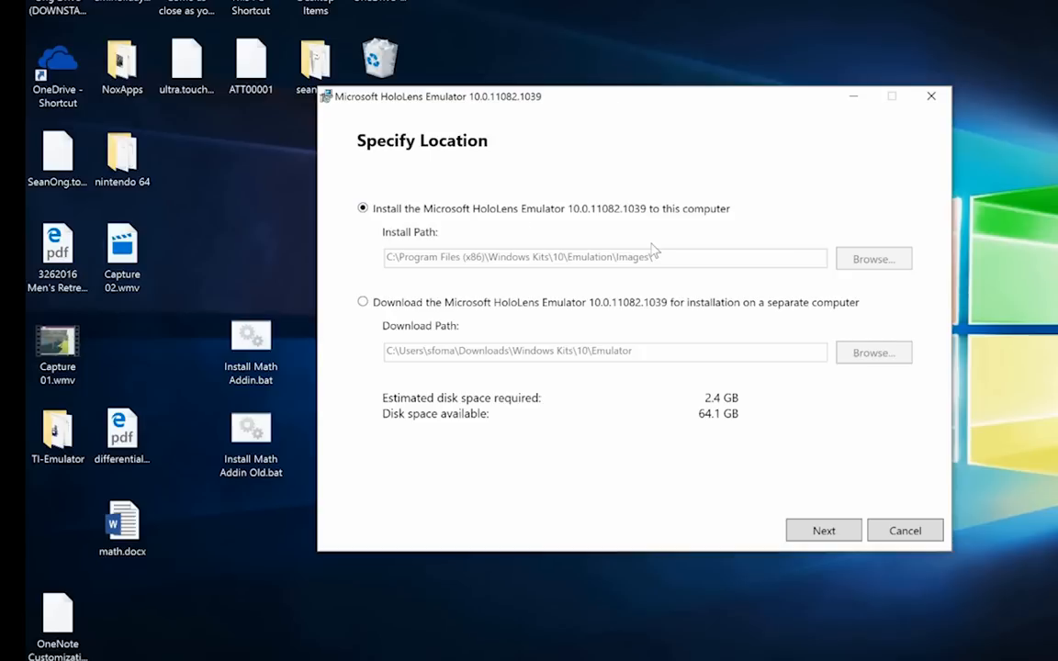
mouse_move(577, 272)
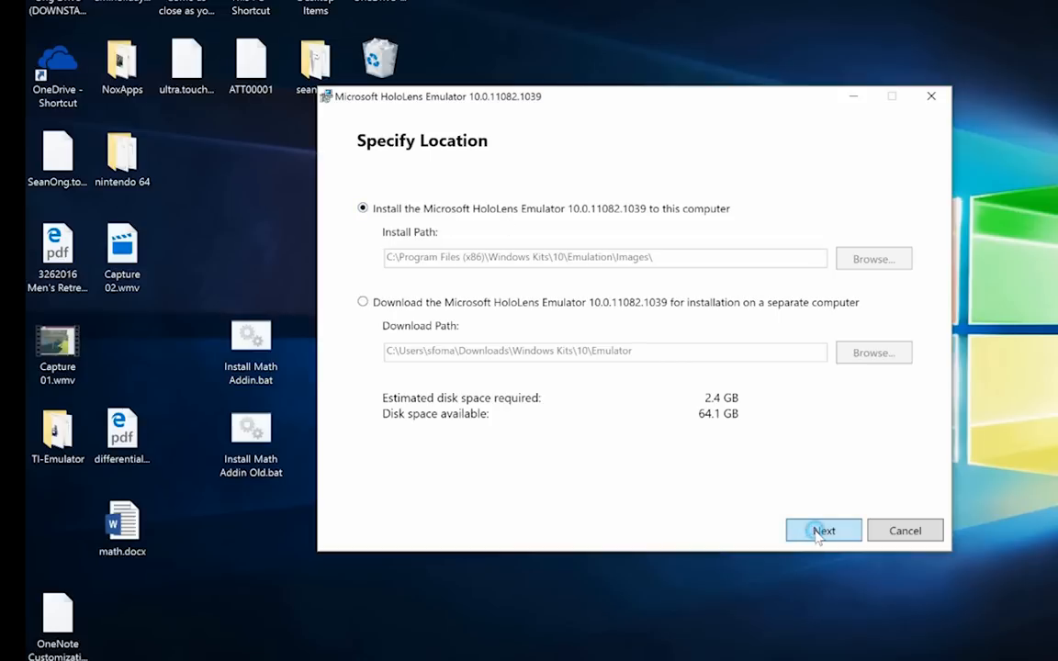
Keep the default location and usage-data choice, then accept the license terms.
click(823, 529)
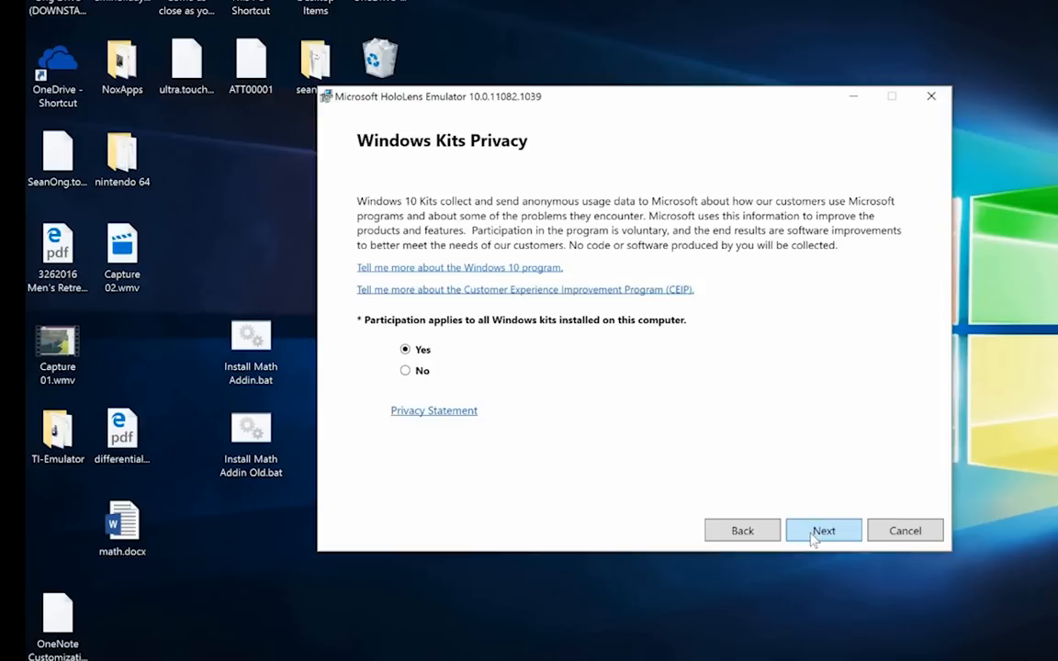
click(822, 529)
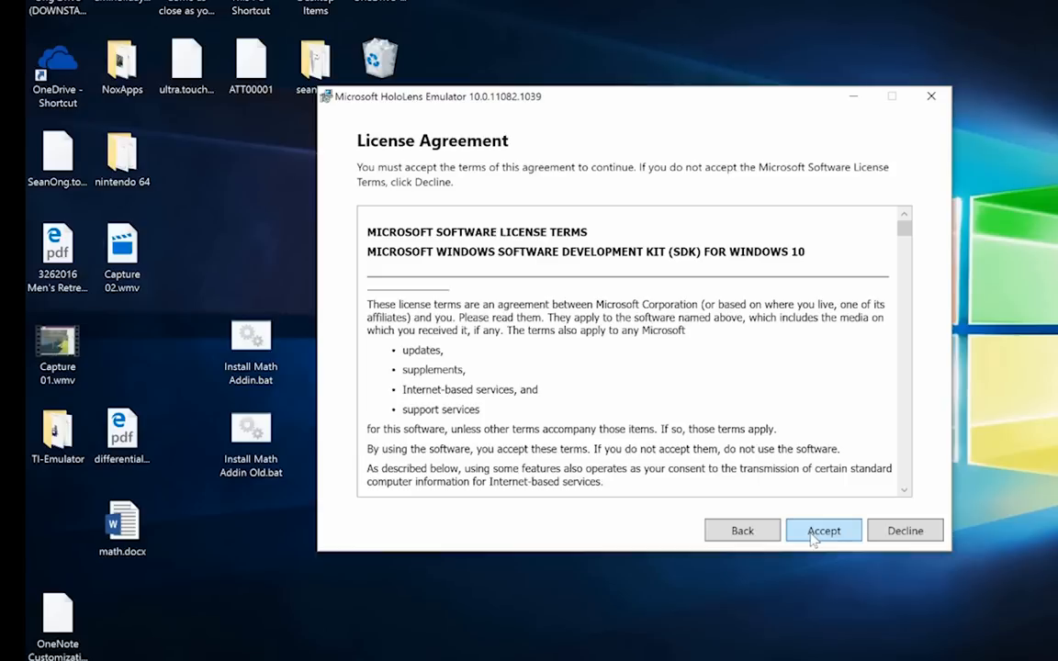
click(823, 529)
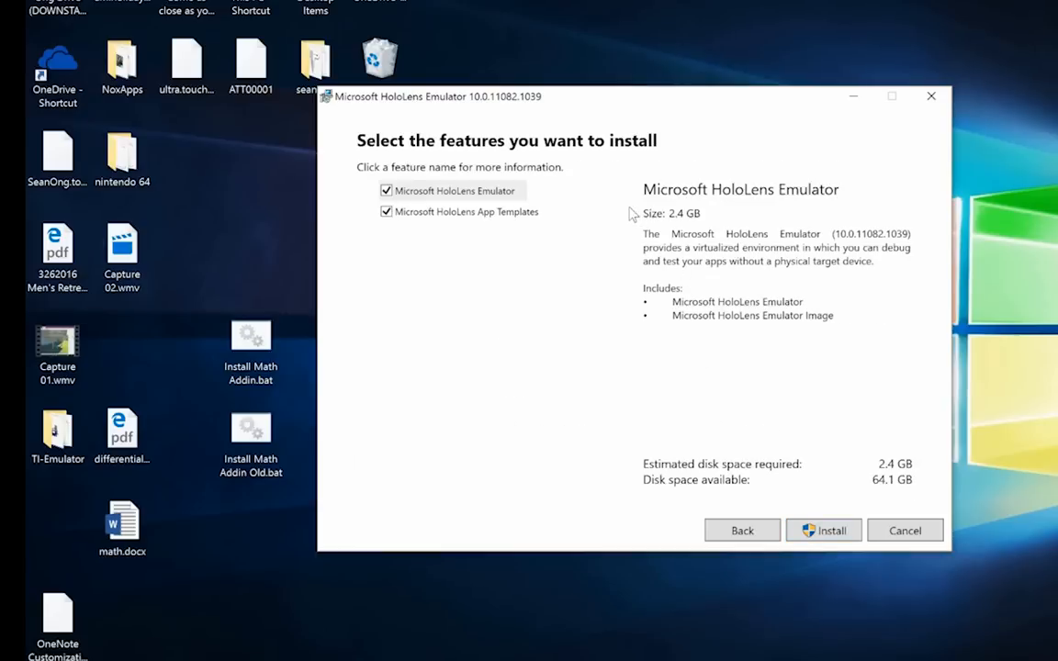
mouse_move(804, 316)
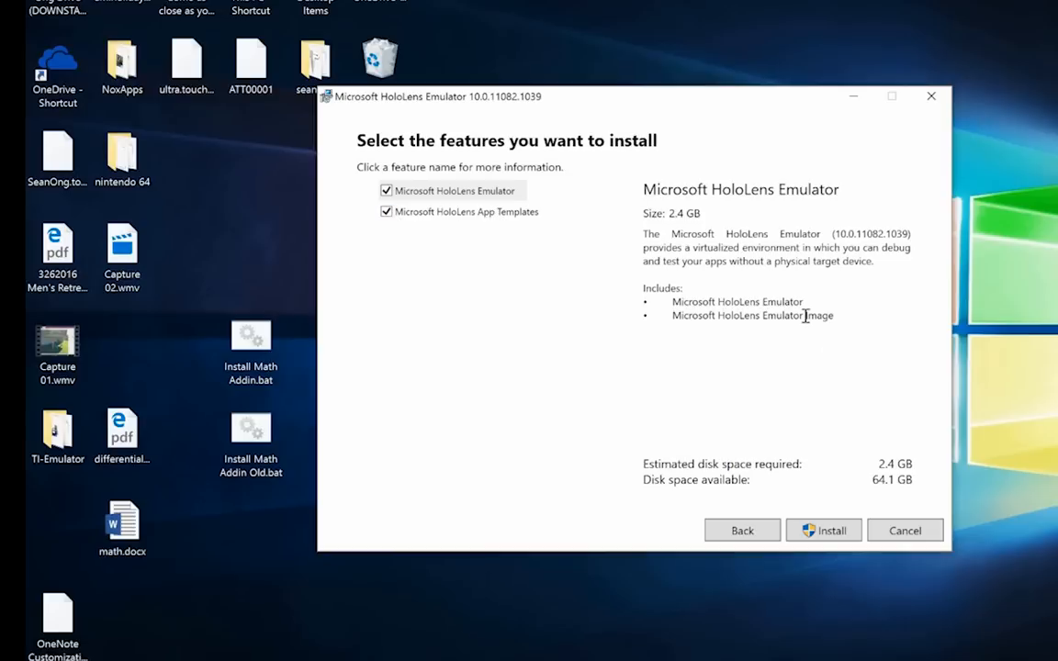
mouse_move(823, 529)
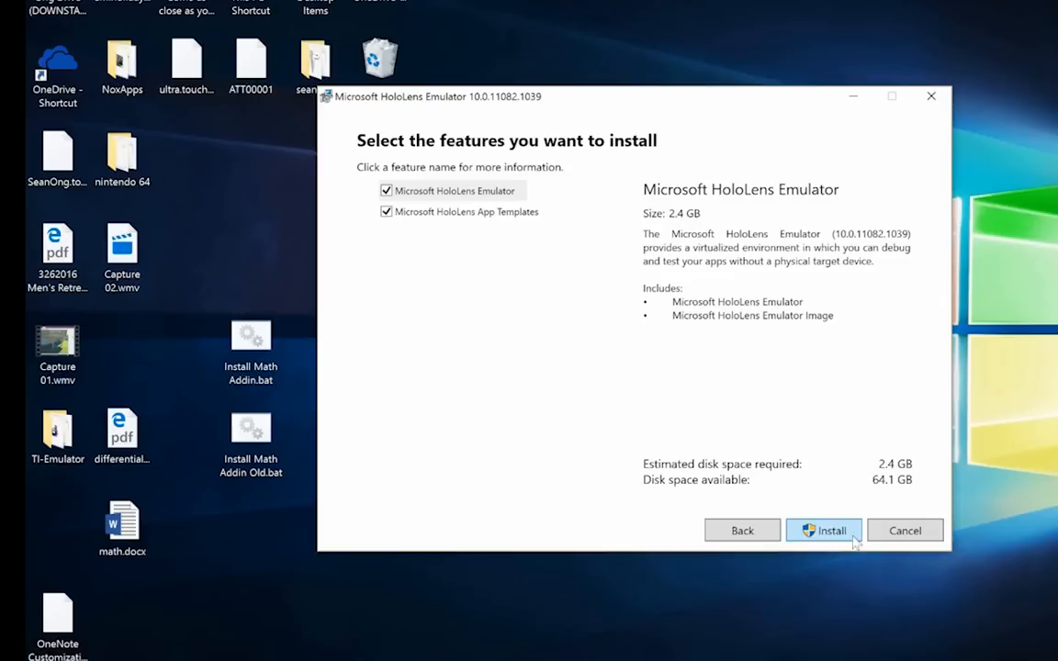
mouse_move(834, 542)
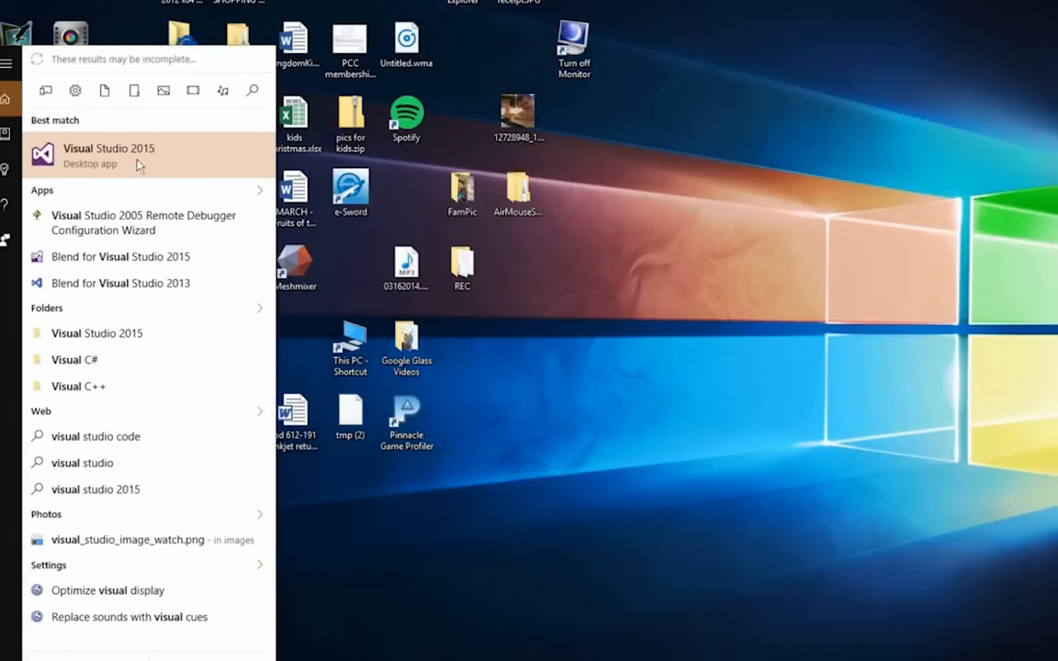
Launch Visual Studio 2015 from Start and begin creating a new project from the File menu.
click(108, 154)
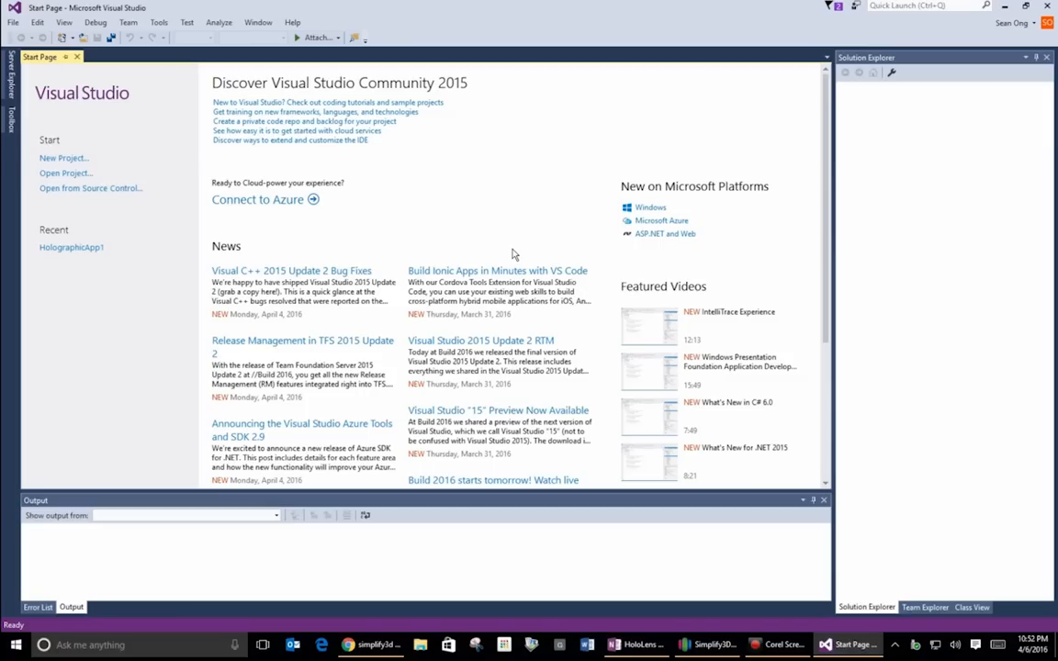
mouse_move(14, 22)
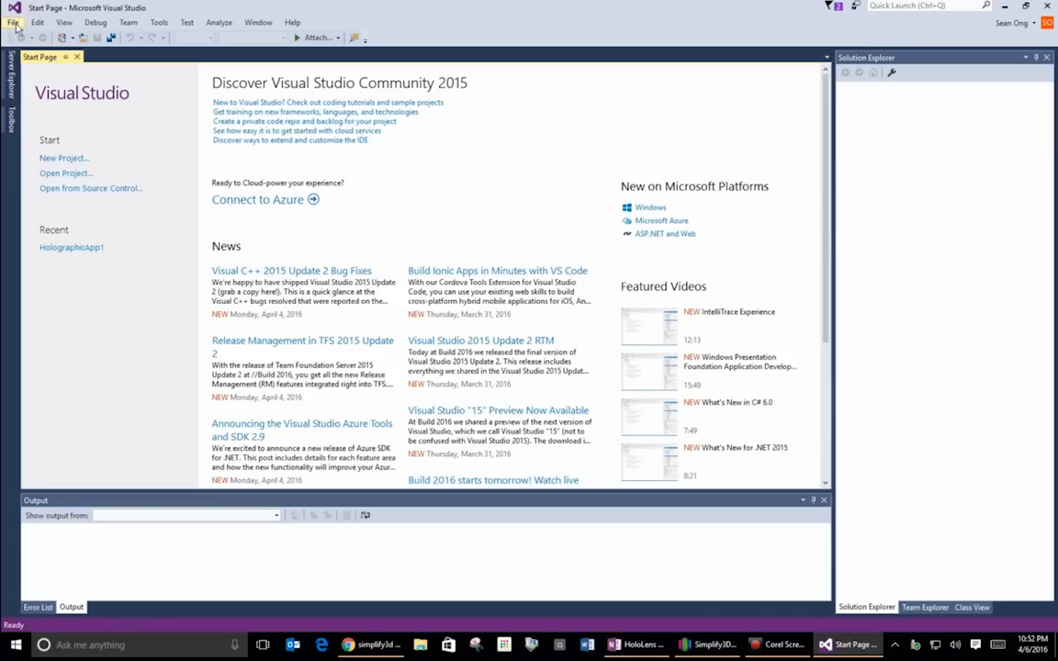
click(13, 22)
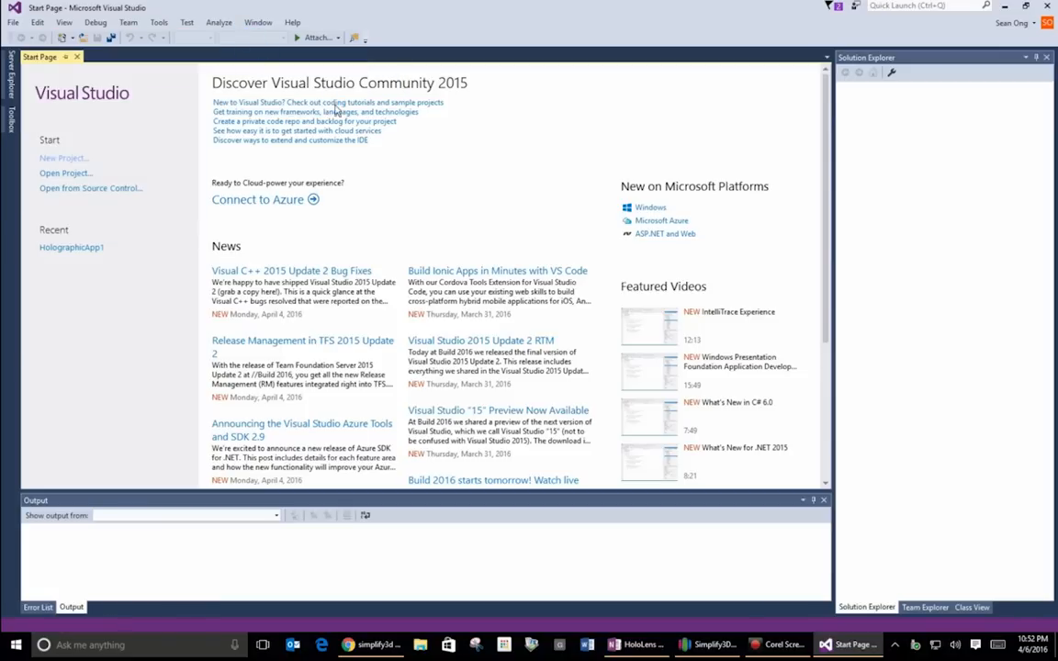
Choose the Holographic DirectX 11 App template under Windows Universal C++ templates.
click(63, 158)
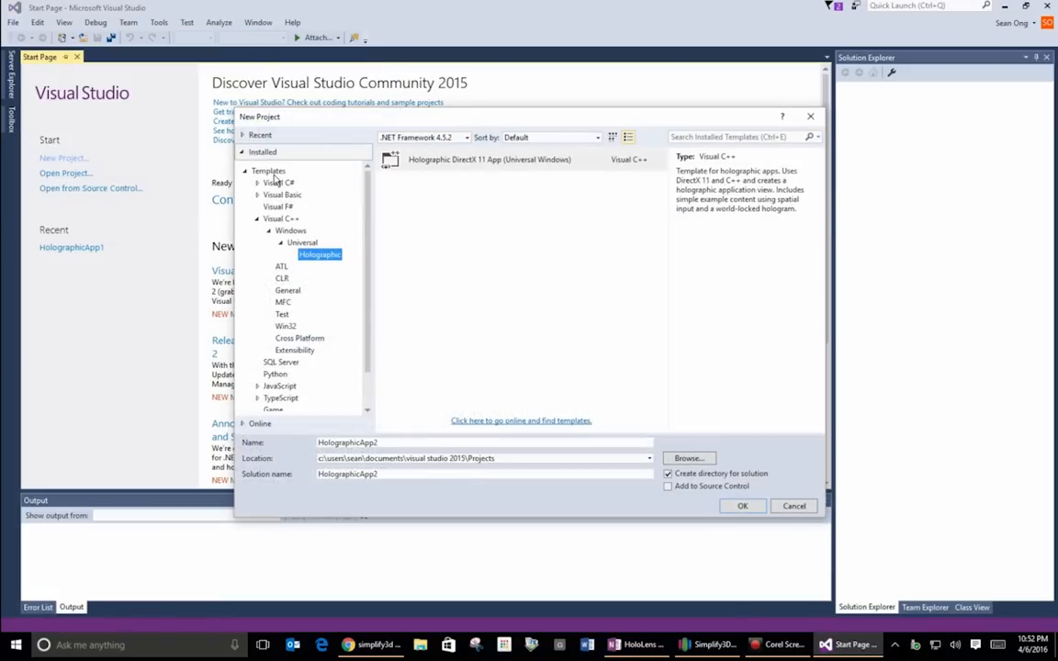
mouse_move(363, 231)
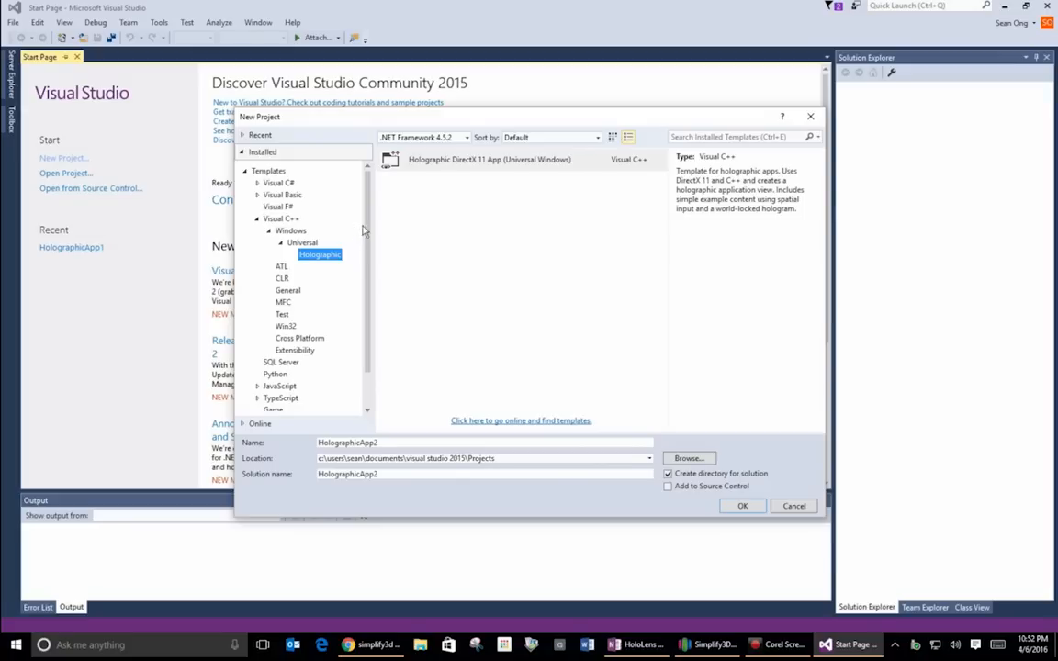
mouse_move(327, 298)
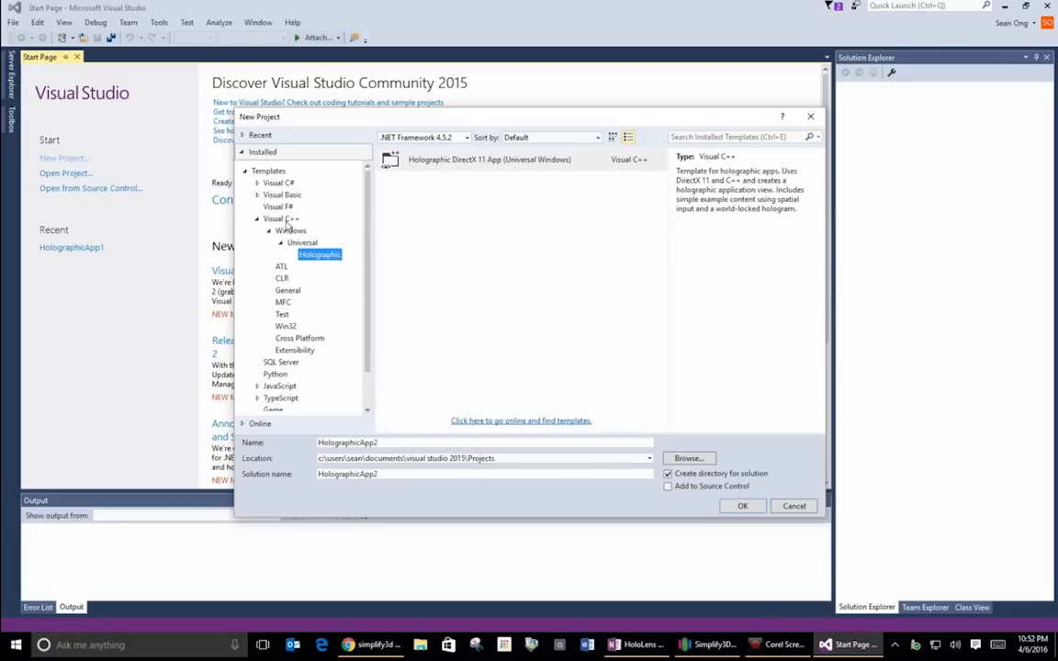
mouse_move(298, 189)
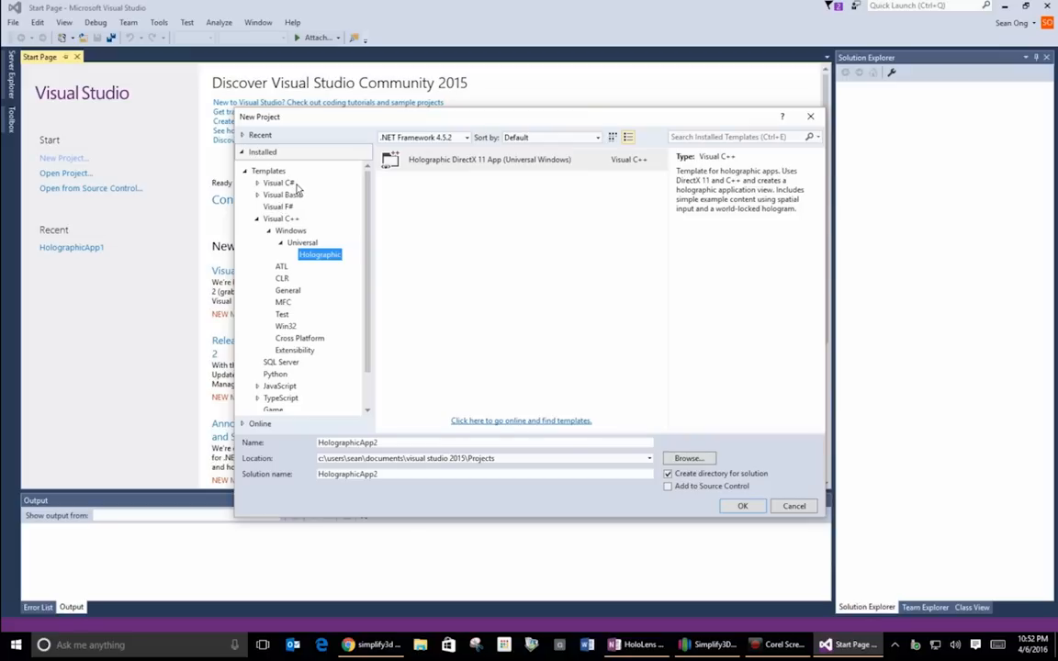
click(290, 231)
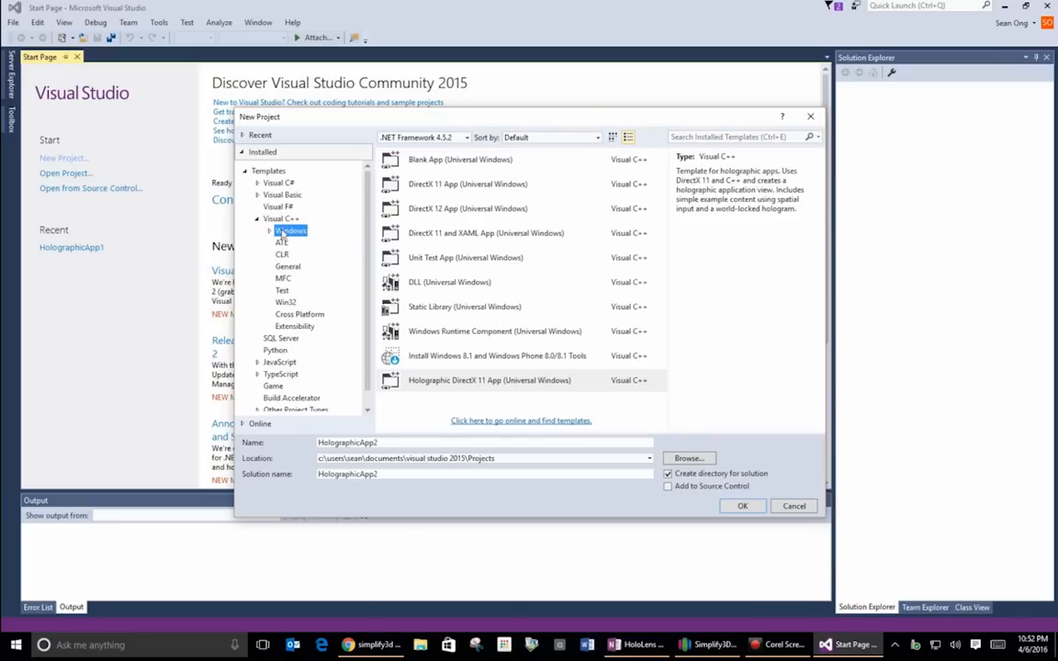
click(268, 232)
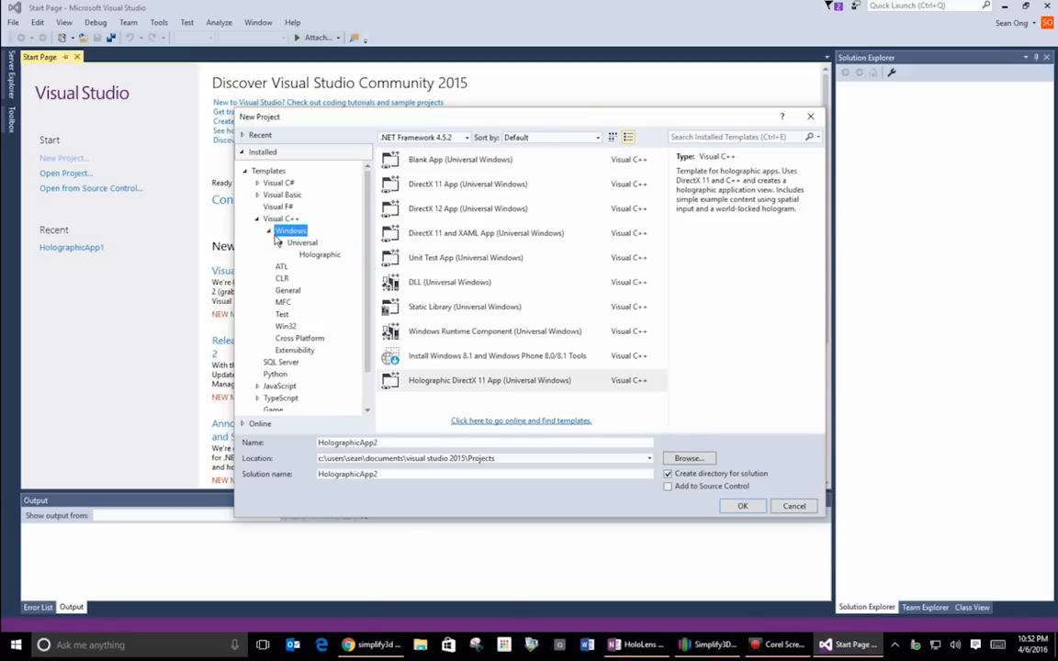
click(301, 243)
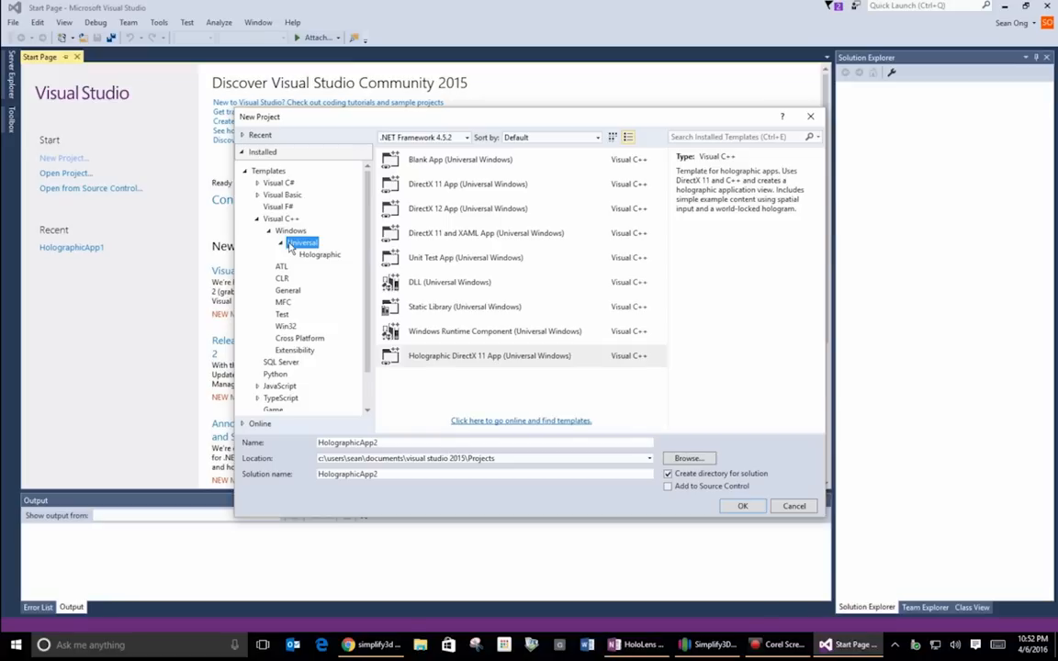
click(320, 253)
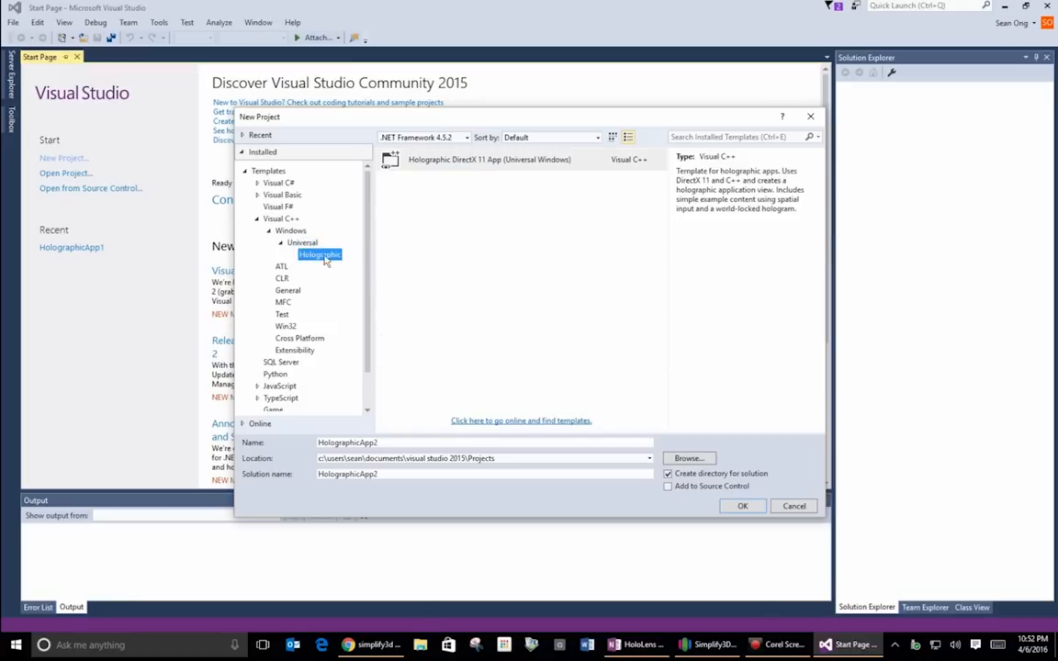
click(489, 158)
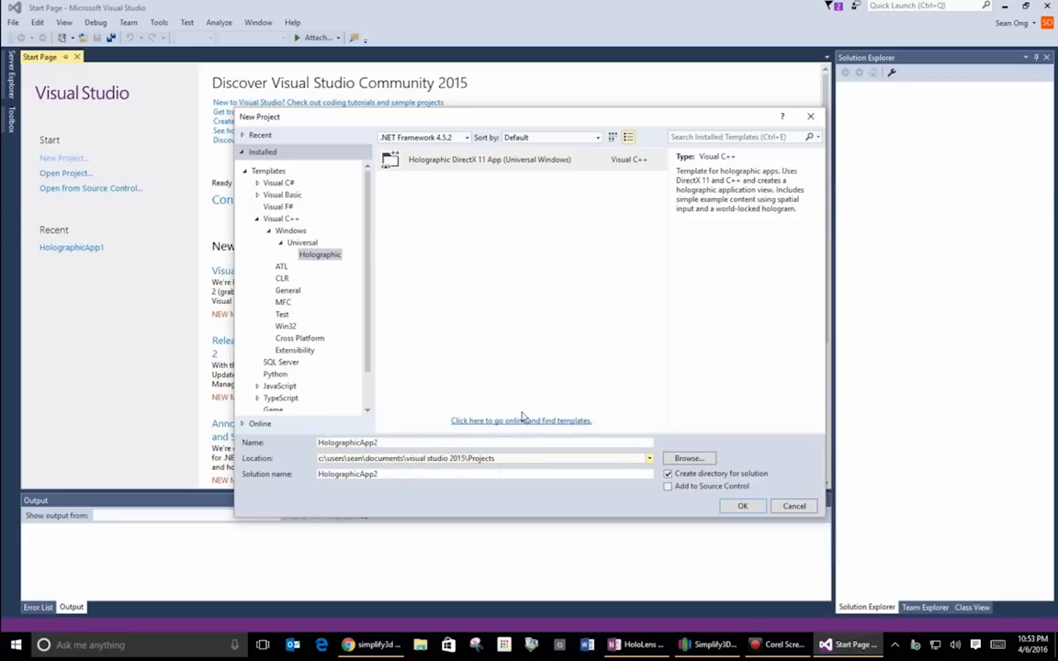
Create HolographicApp2 with target build 10586 and minimum build 10240.
click(742, 507)
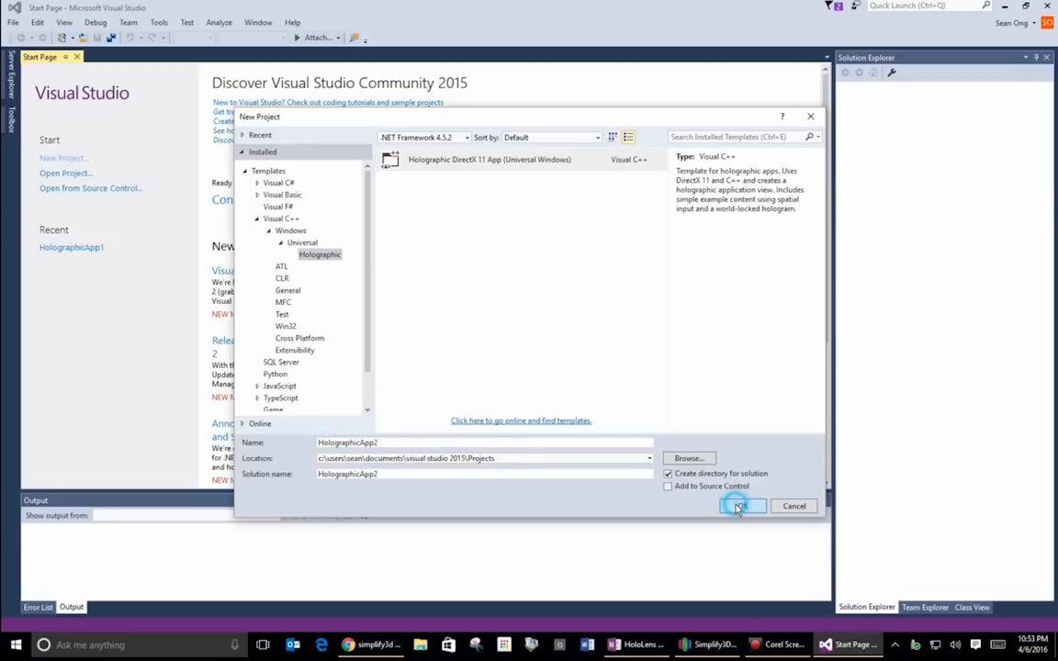
click(738, 507)
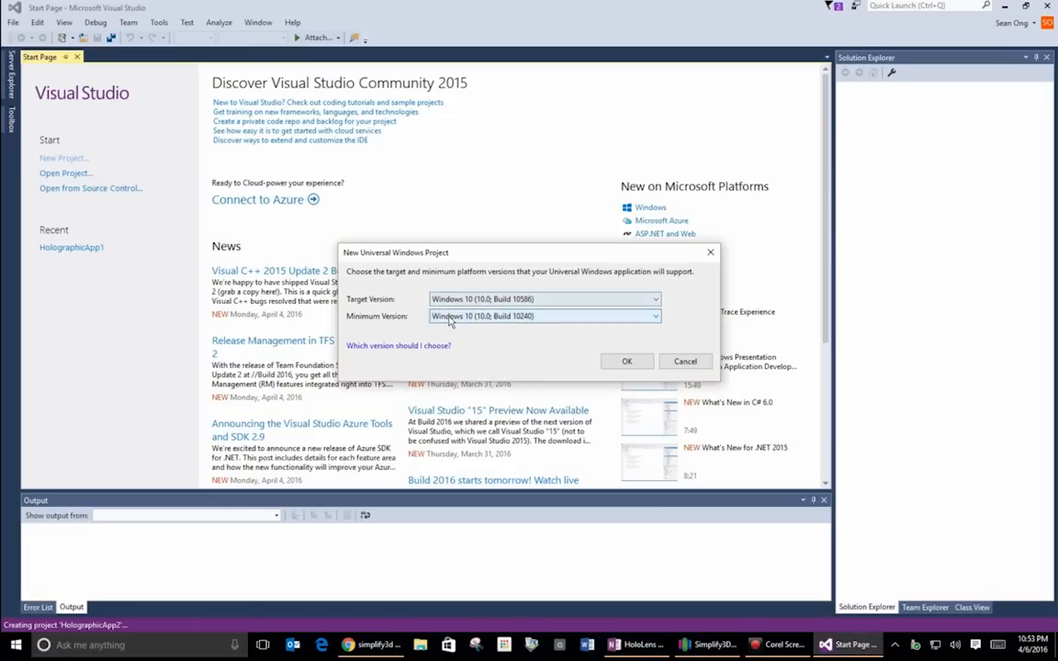
click(626, 360)
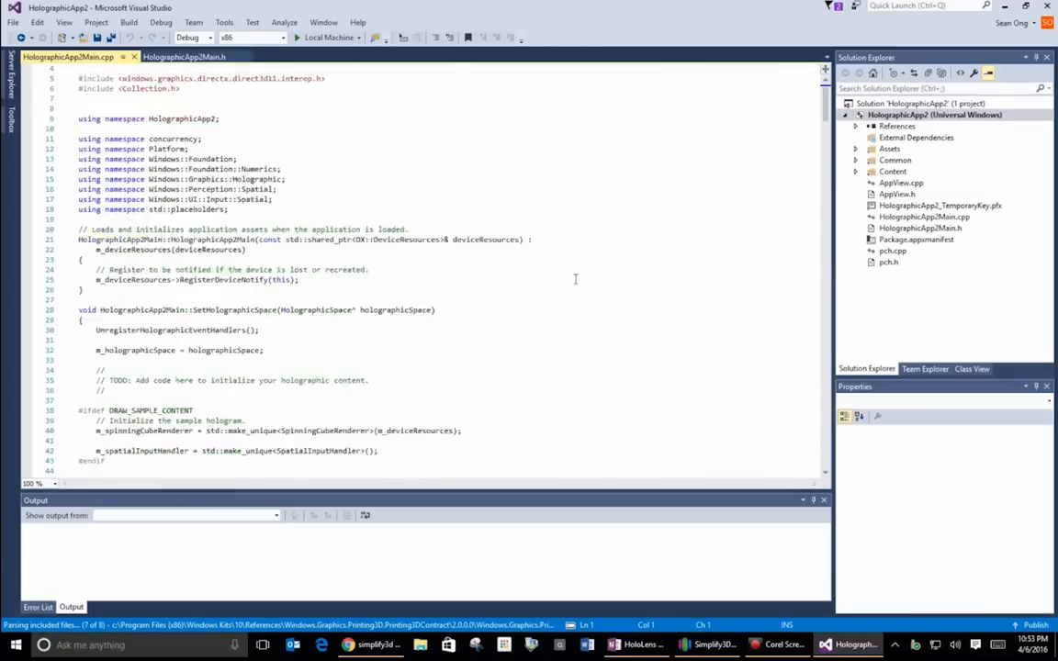
scroll(down, 3)
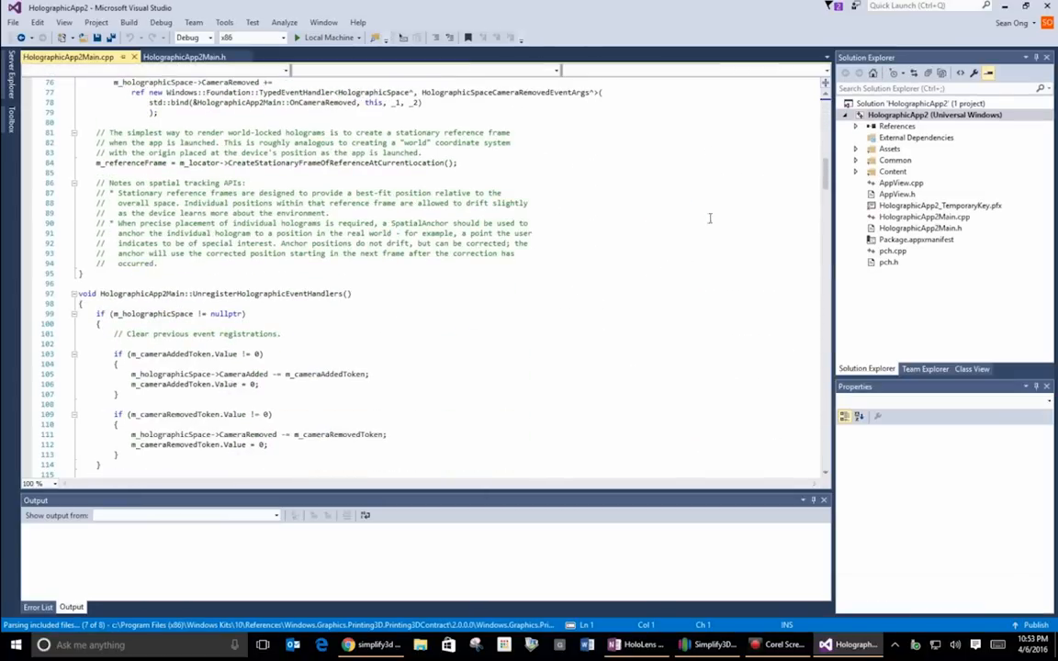
mouse_move(823, 174)
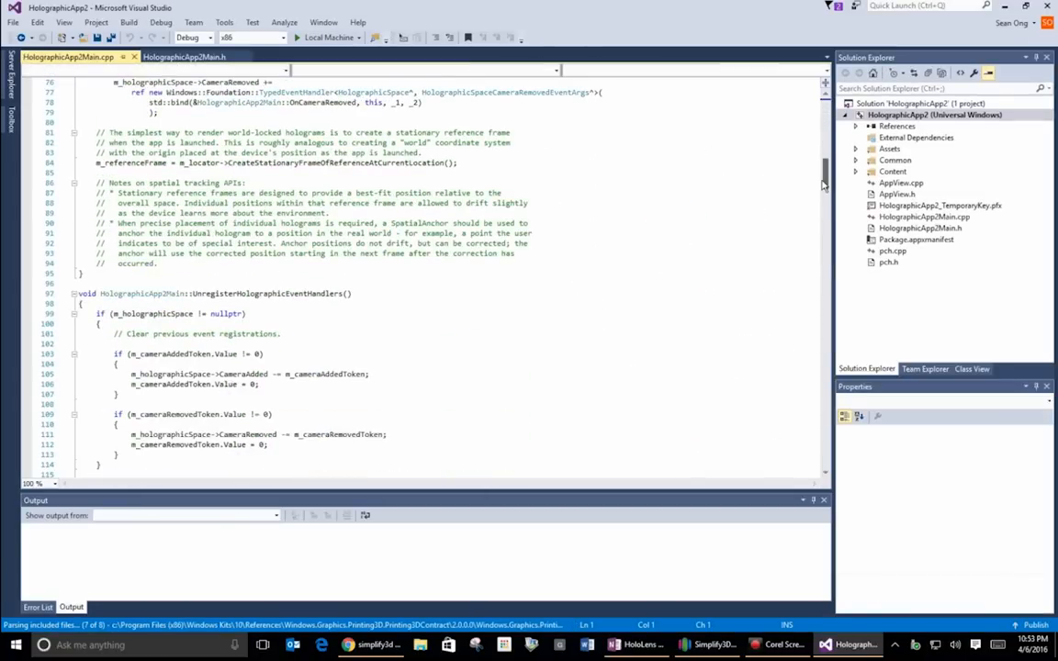
scroll(up, 3)
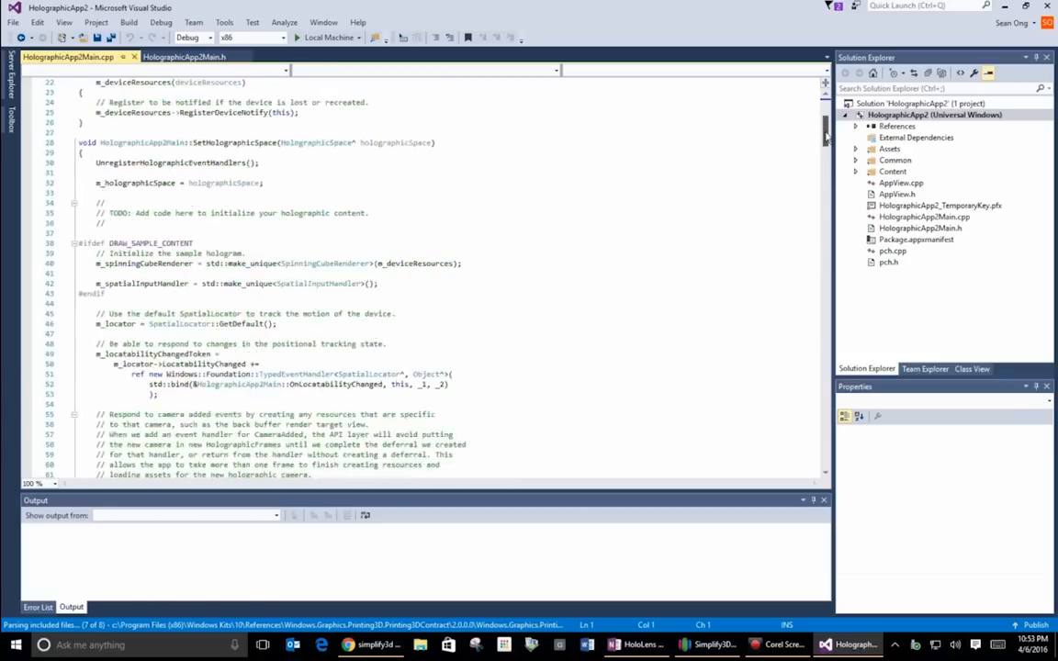
scroll(up, 3)
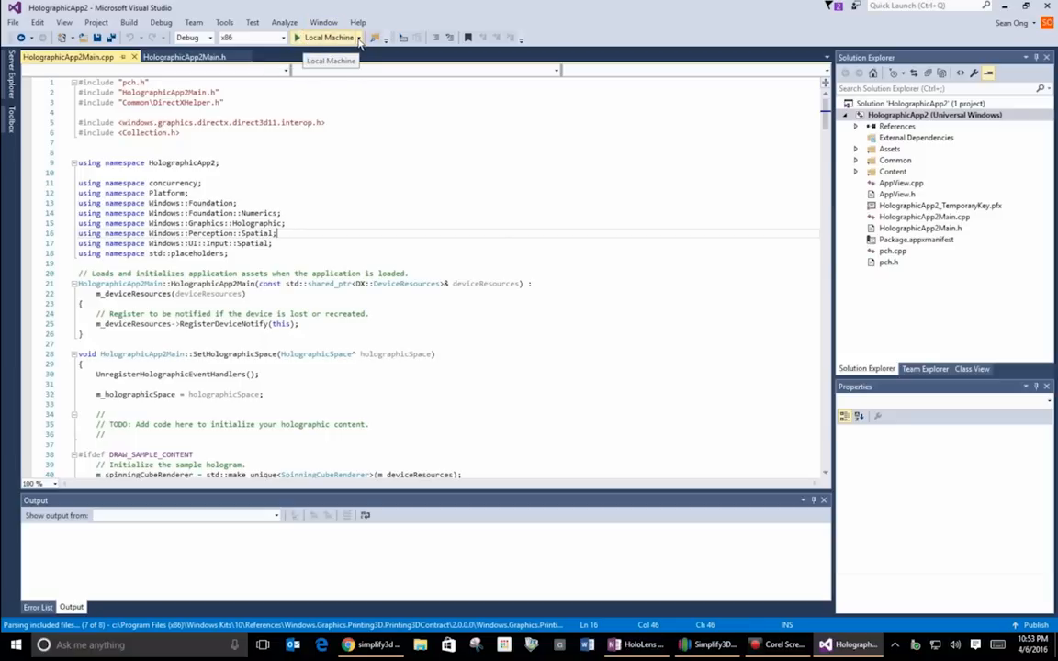
Select HoloLens Emulator 10.0.11082.1039 as the run target instead of Local Machine.
click(356, 36)
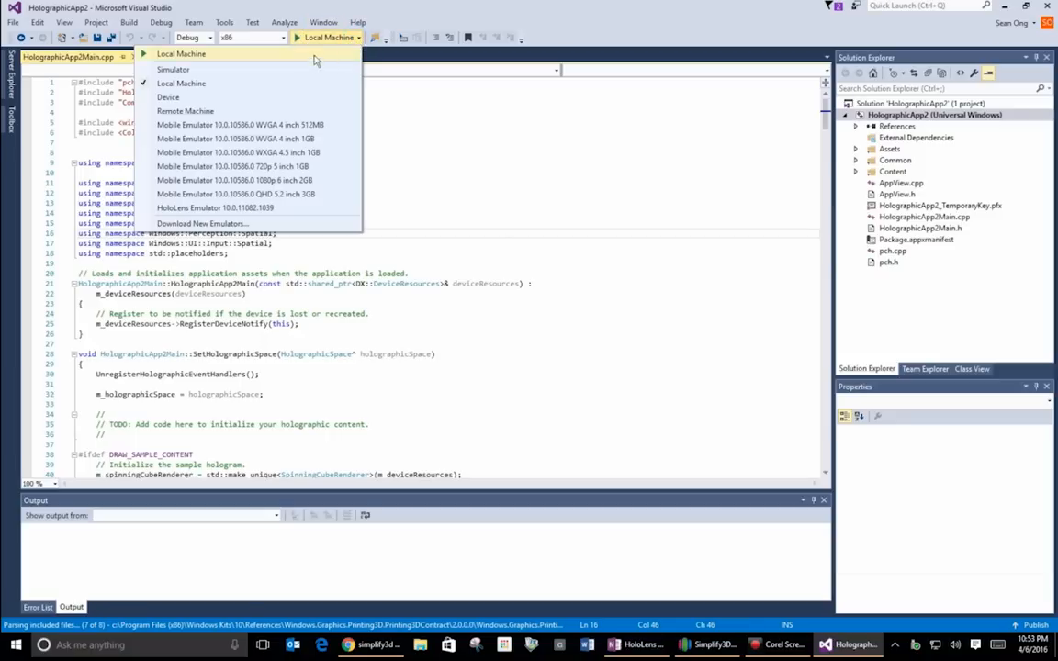
mouse_move(235, 138)
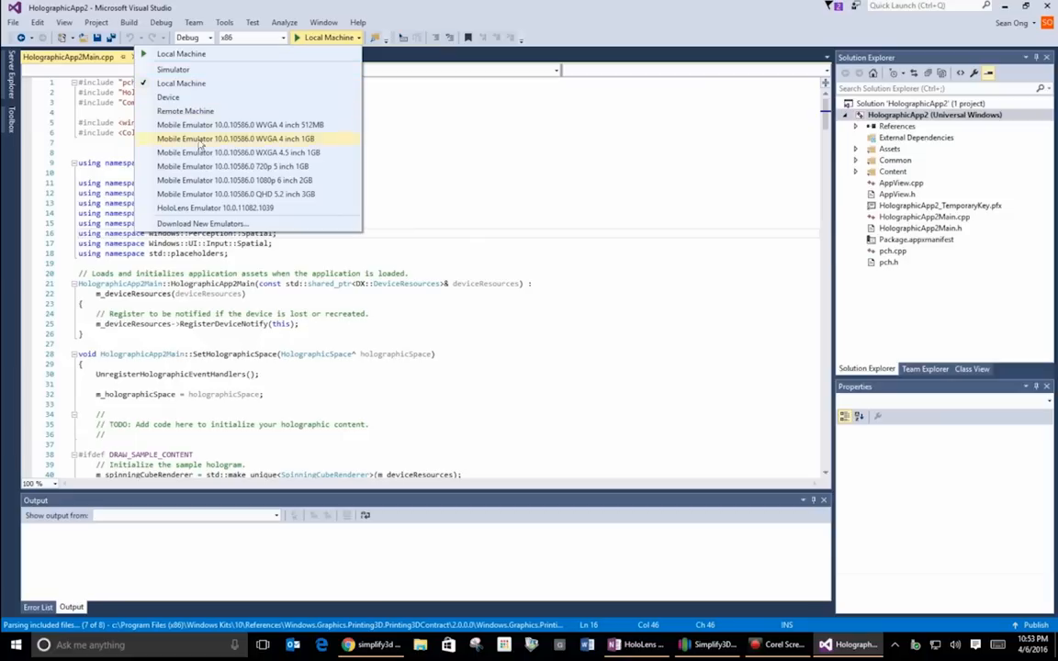
mouse_move(266, 208)
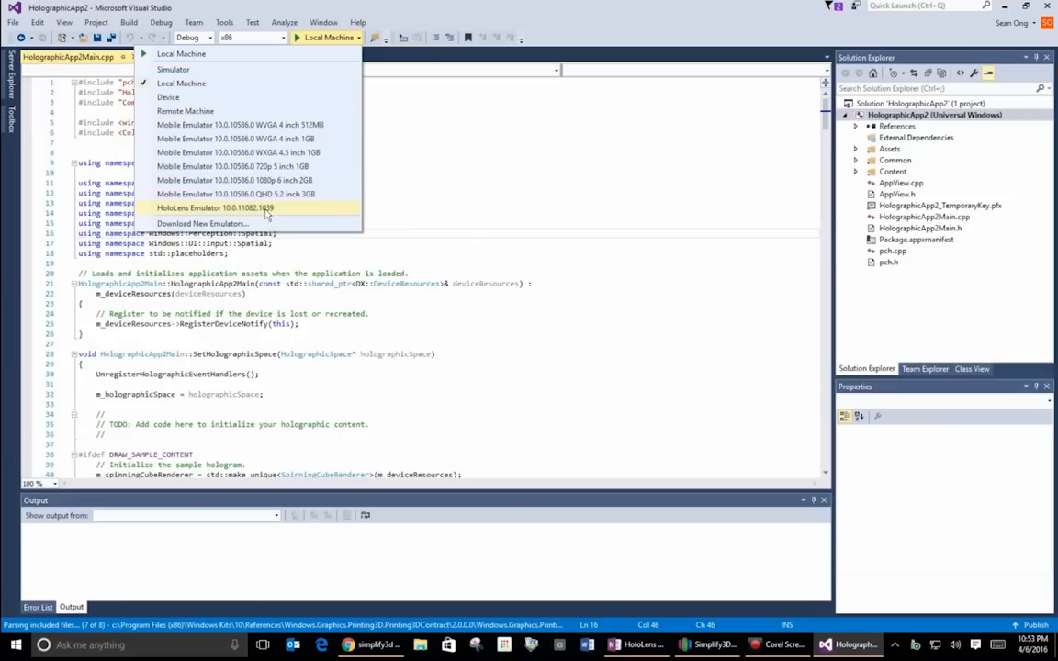
mouse_move(180, 82)
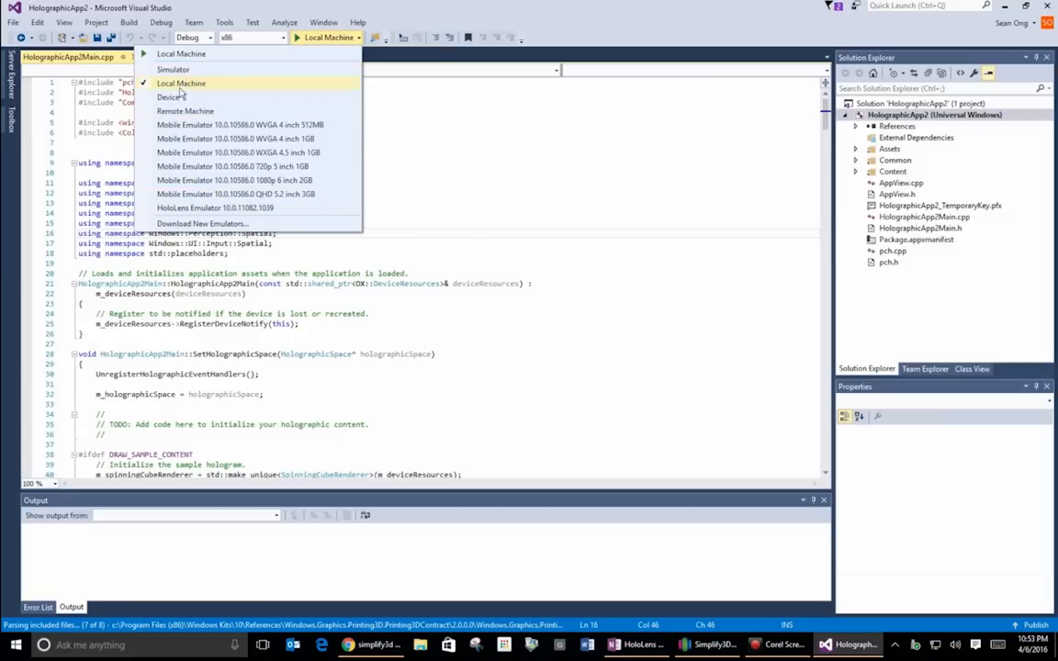
mouse_move(235, 180)
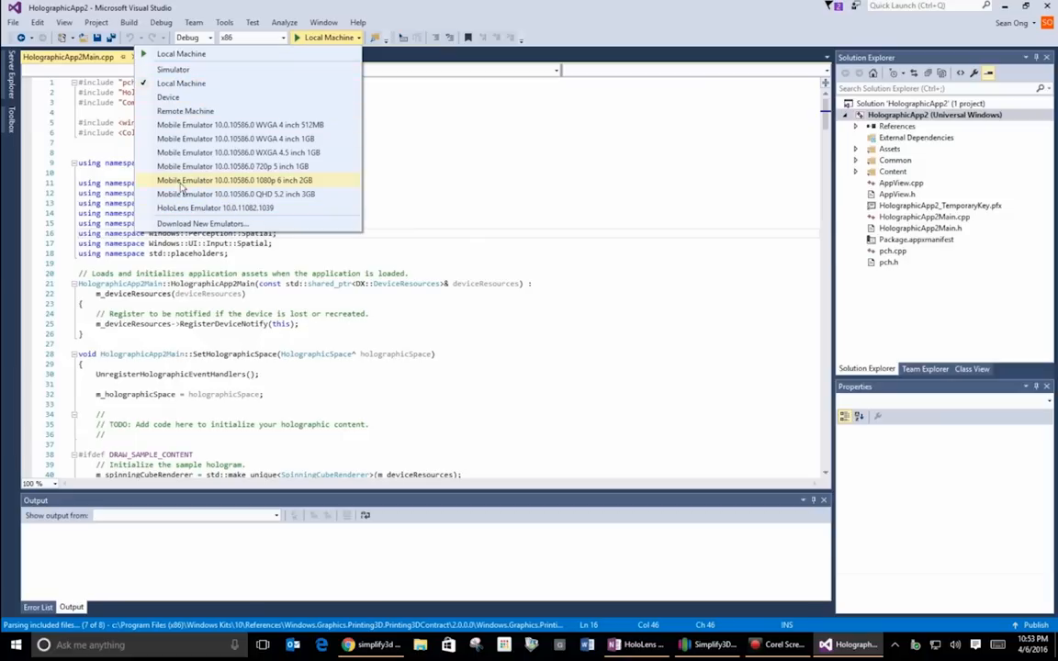
mouse_move(267, 208)
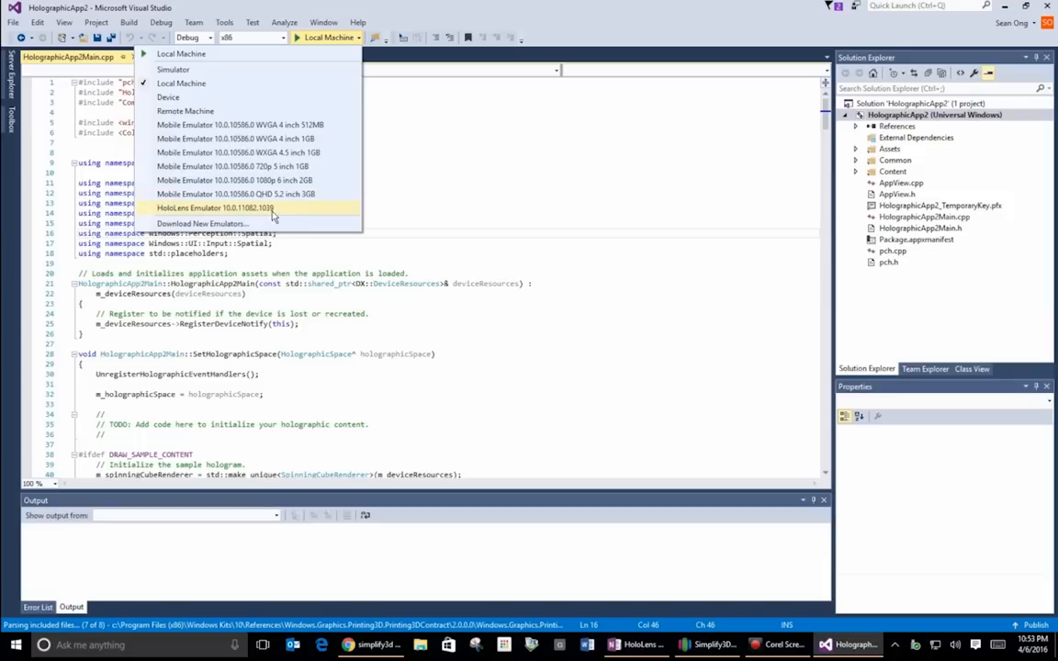
click(215, 208)
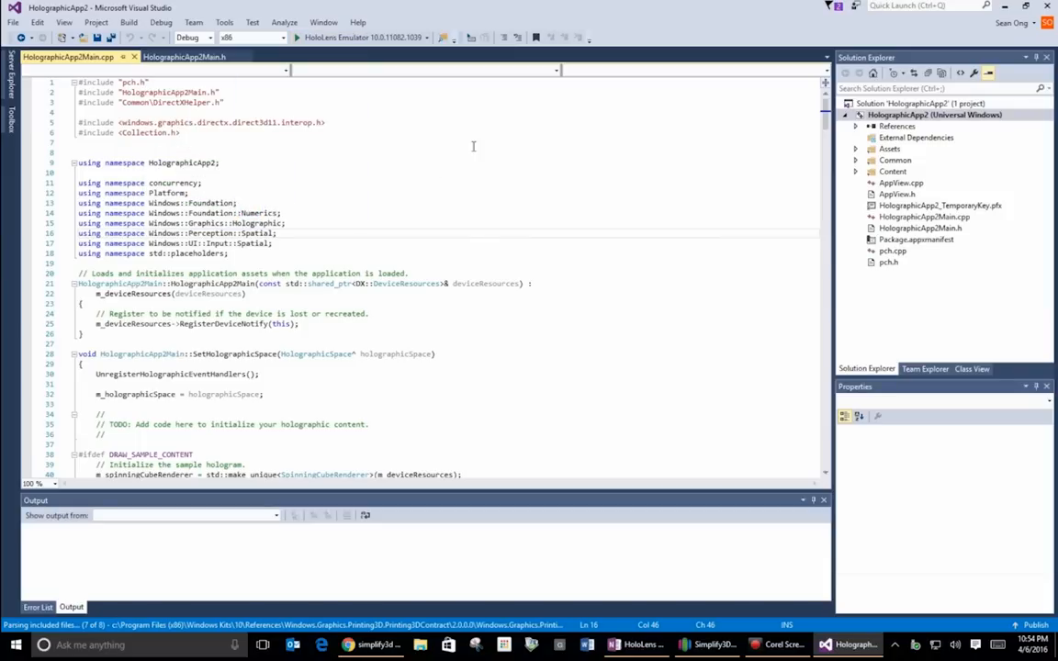
mouse_move(400, 37)
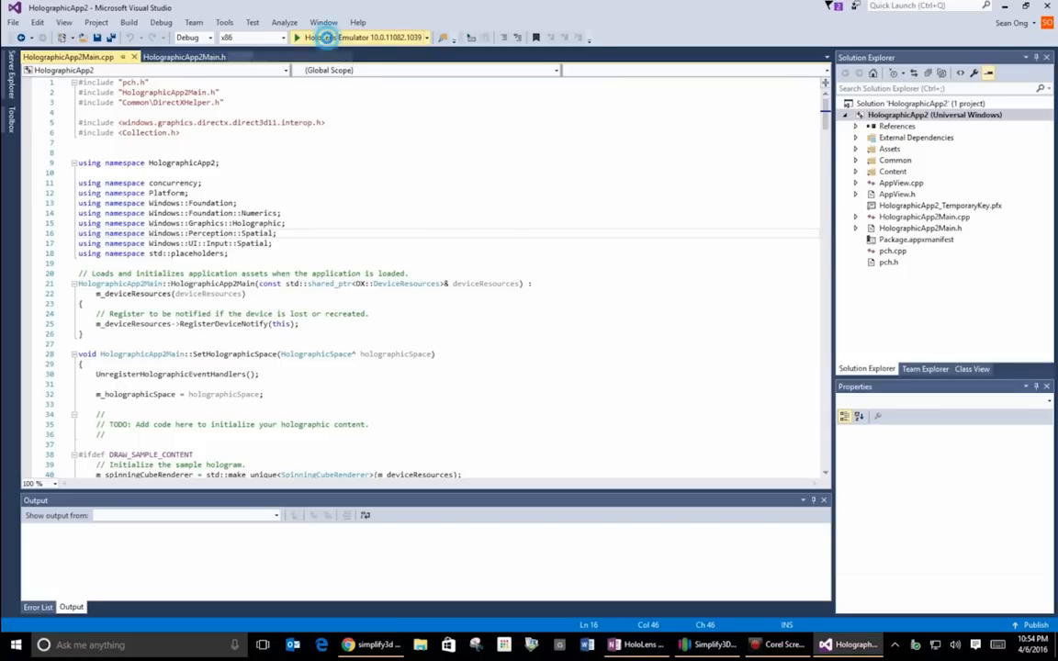
Run the app, agreeing to build the out-of-date project and retrying with elevated permission.
click(297, 36)
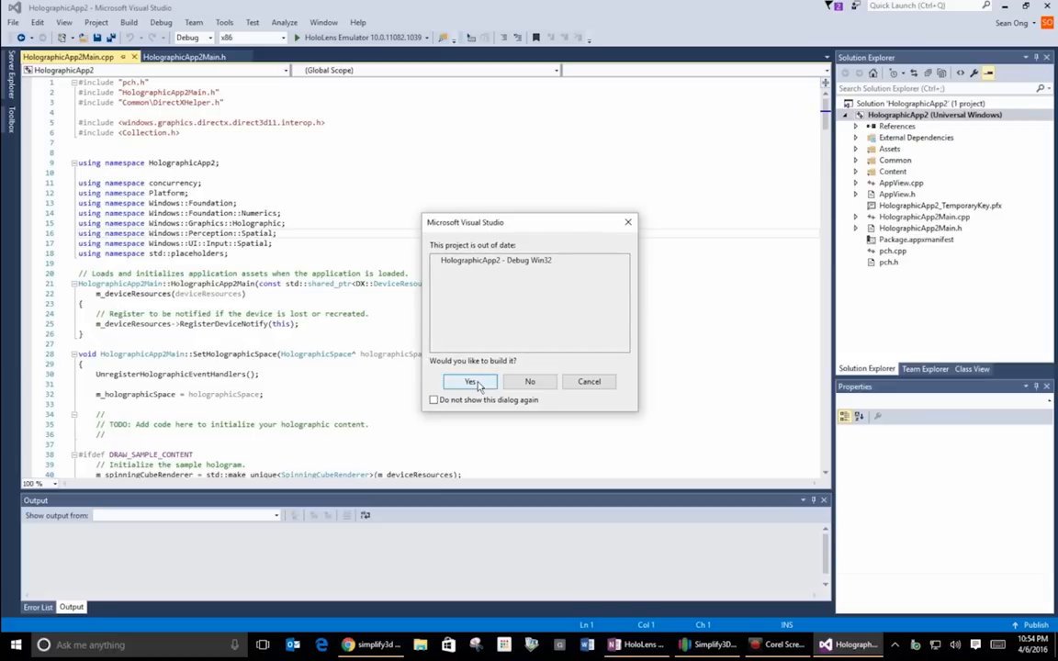
click(470, 380)
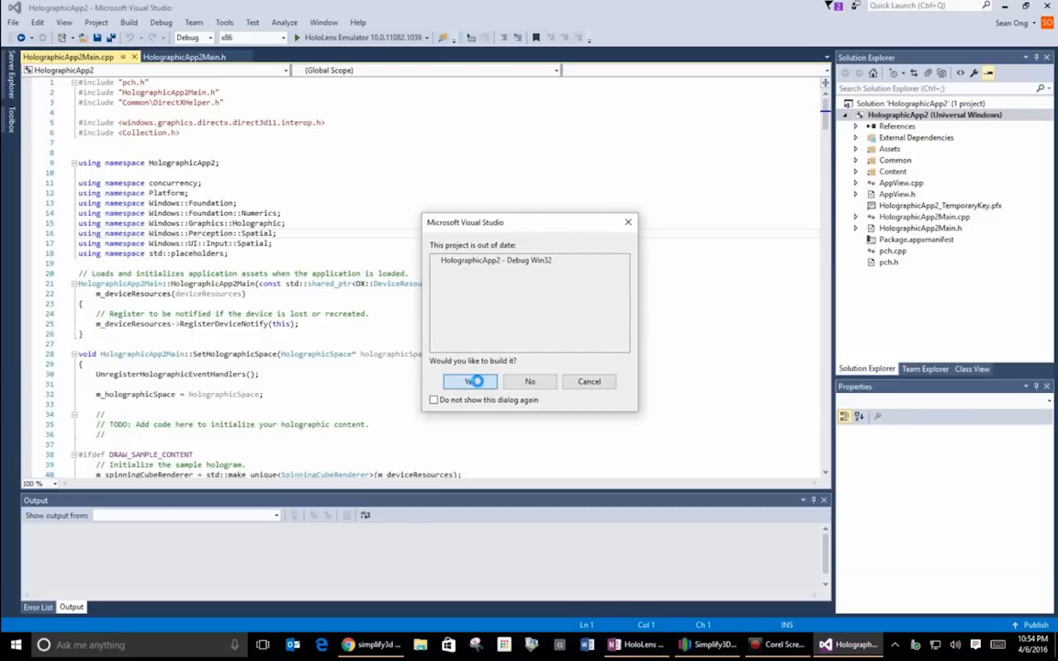
click(470, 380)
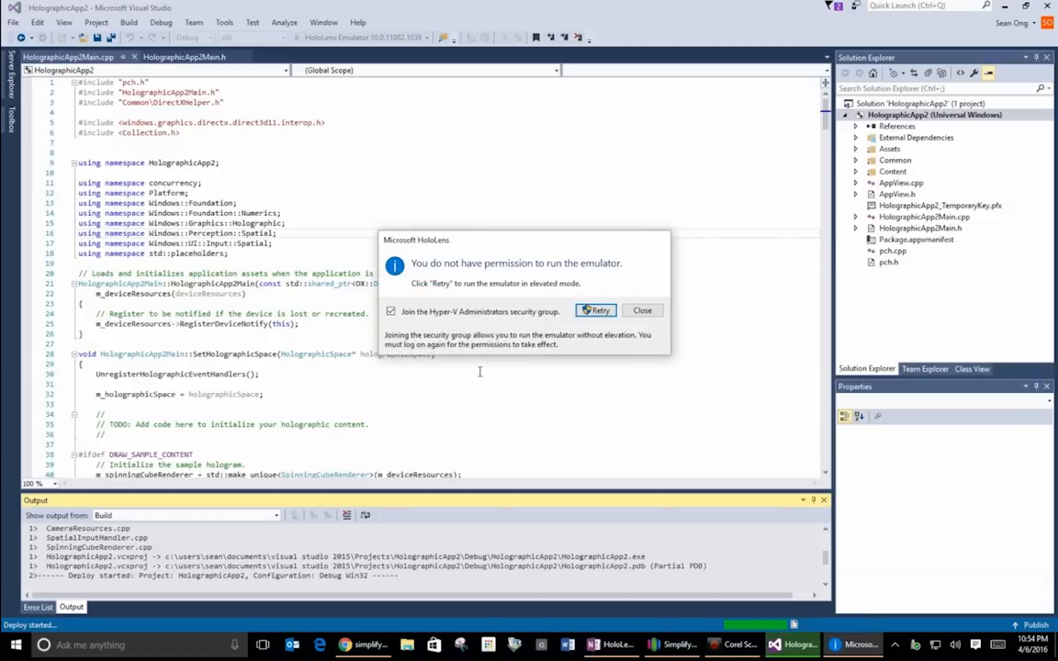
mouse_move(426, 268)
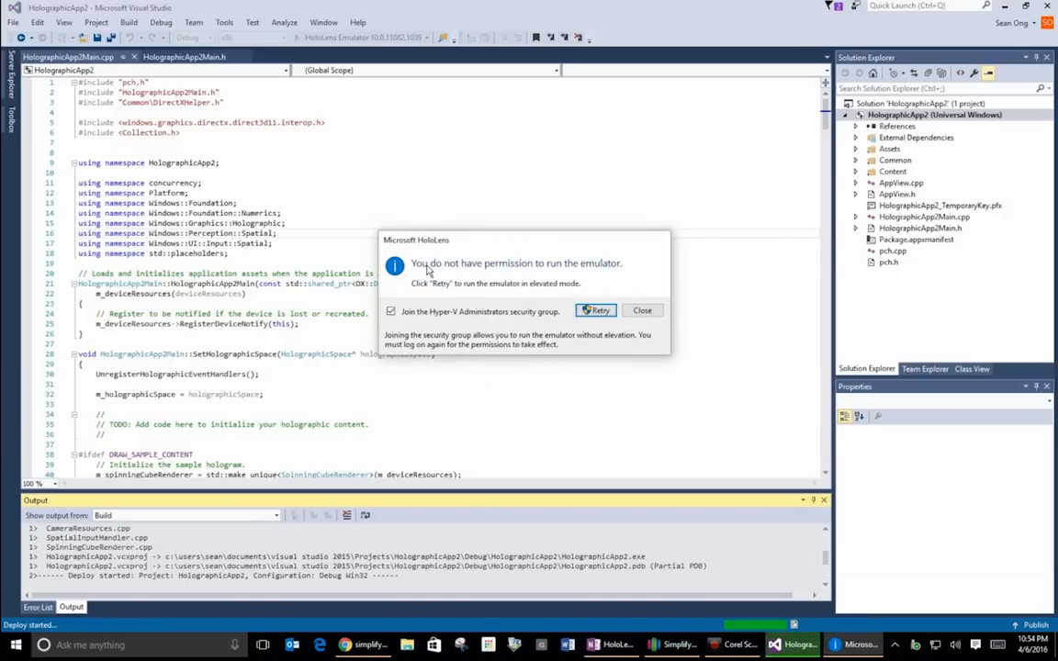
mouse_move(562, 274)
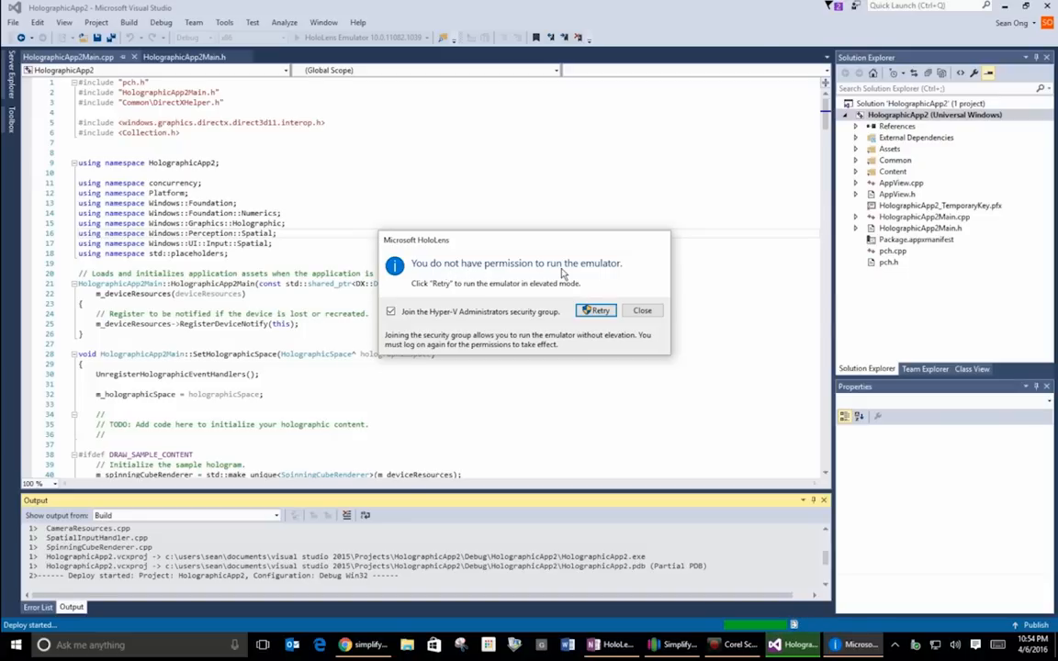
mouse_move(456, 283)
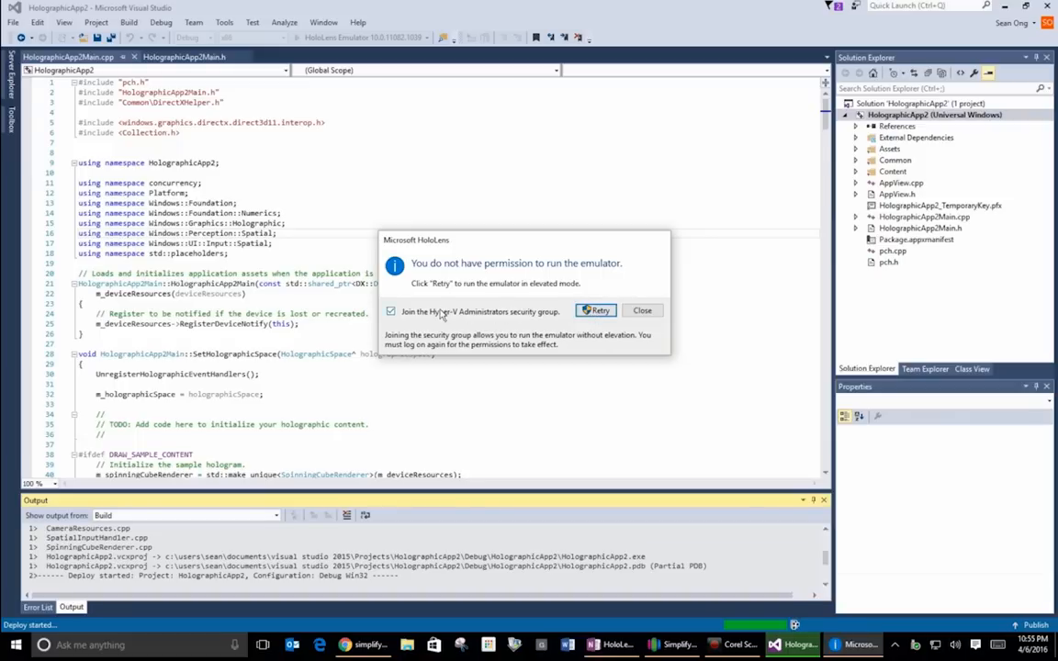
mouse_move(547, 322)
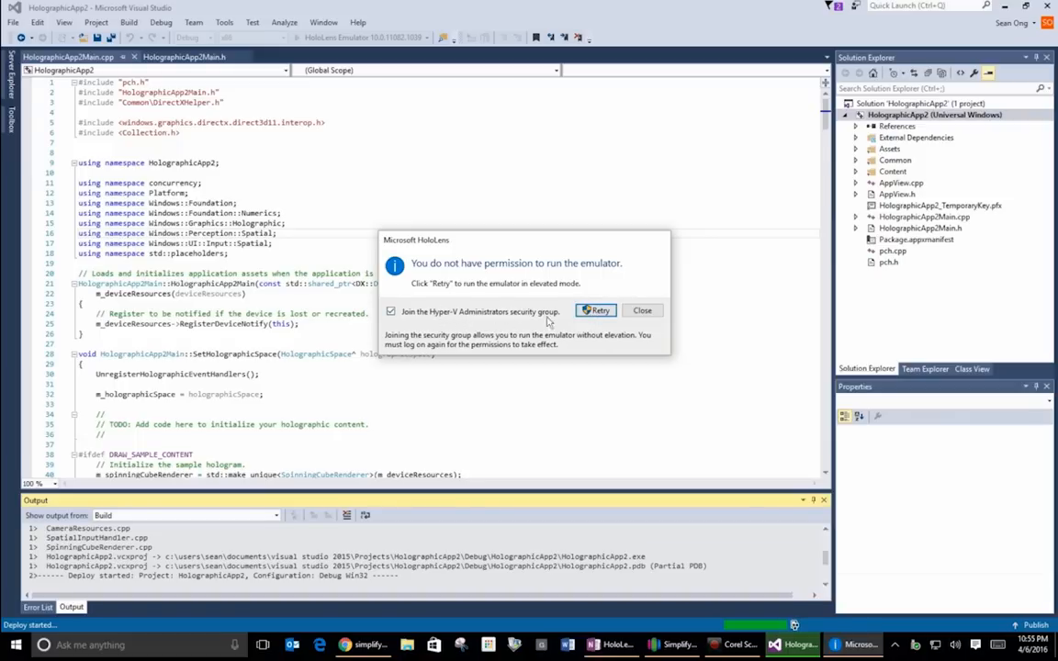
click(643, 310)
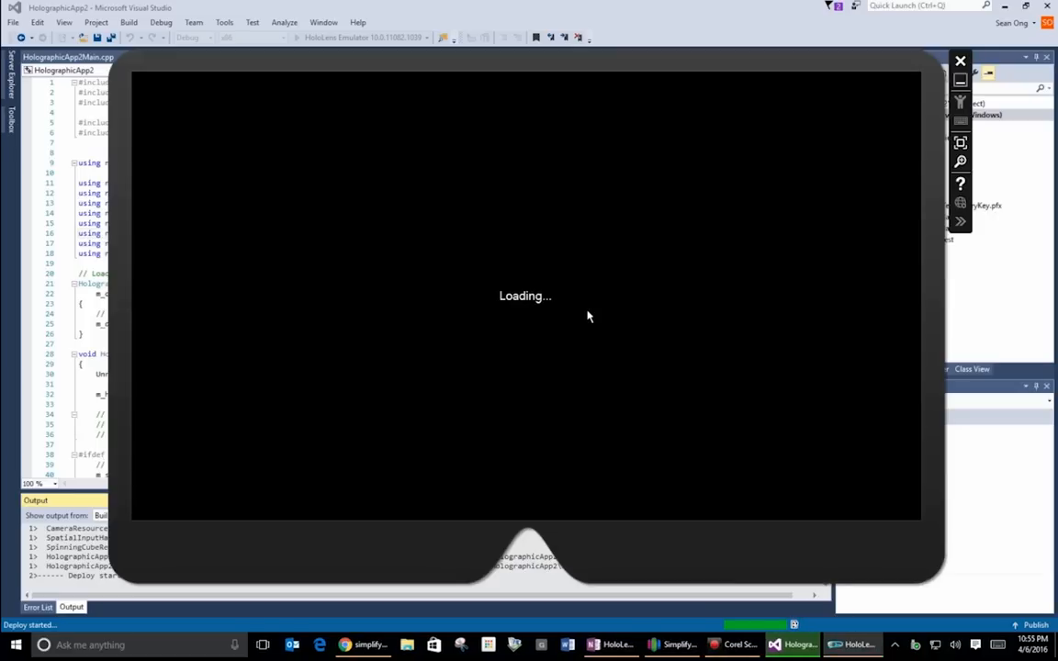
mouse_move(569, 66)
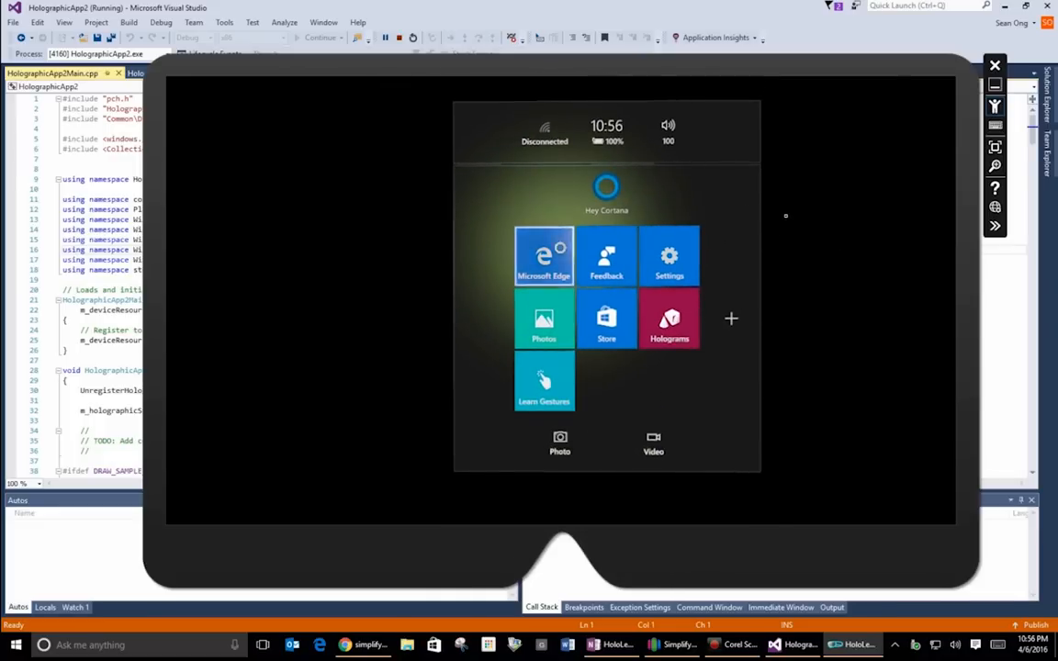
Select inside the booted emulator's Start menu of app tiles.
click(544, 255)
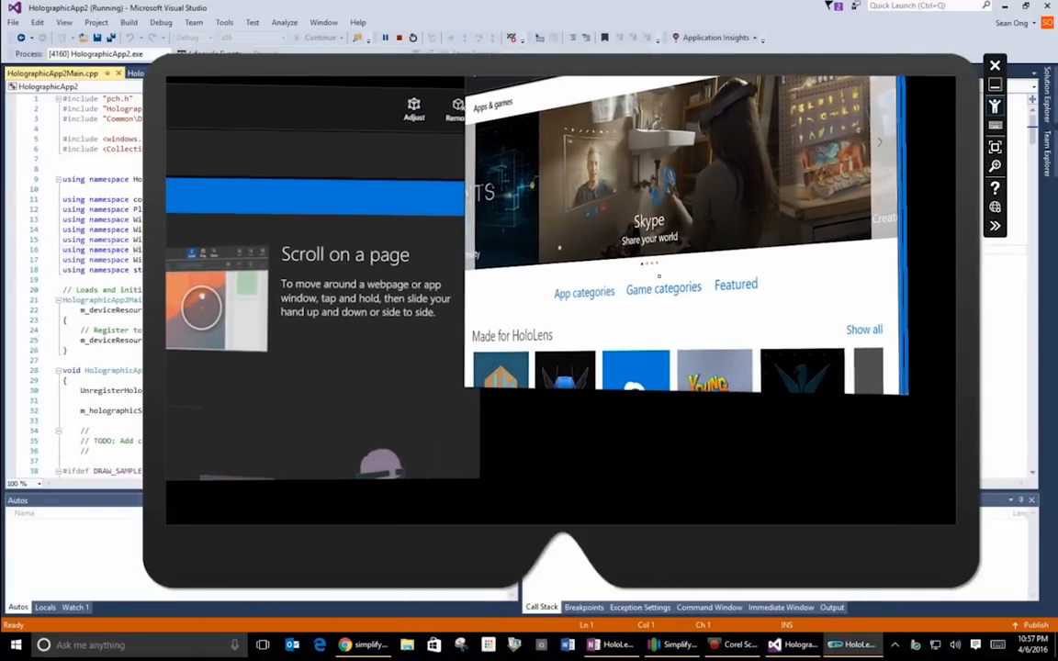
Scroll the Store view to reveal more apps made for HoloLens.
scroll(down, 3)
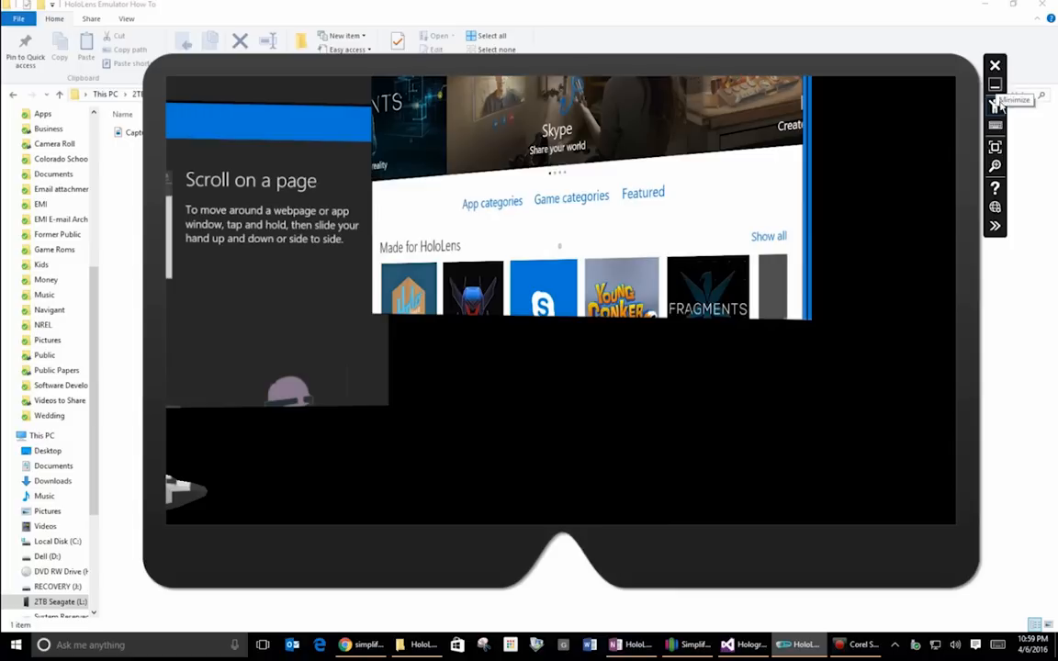
mouse_move(995, 182)
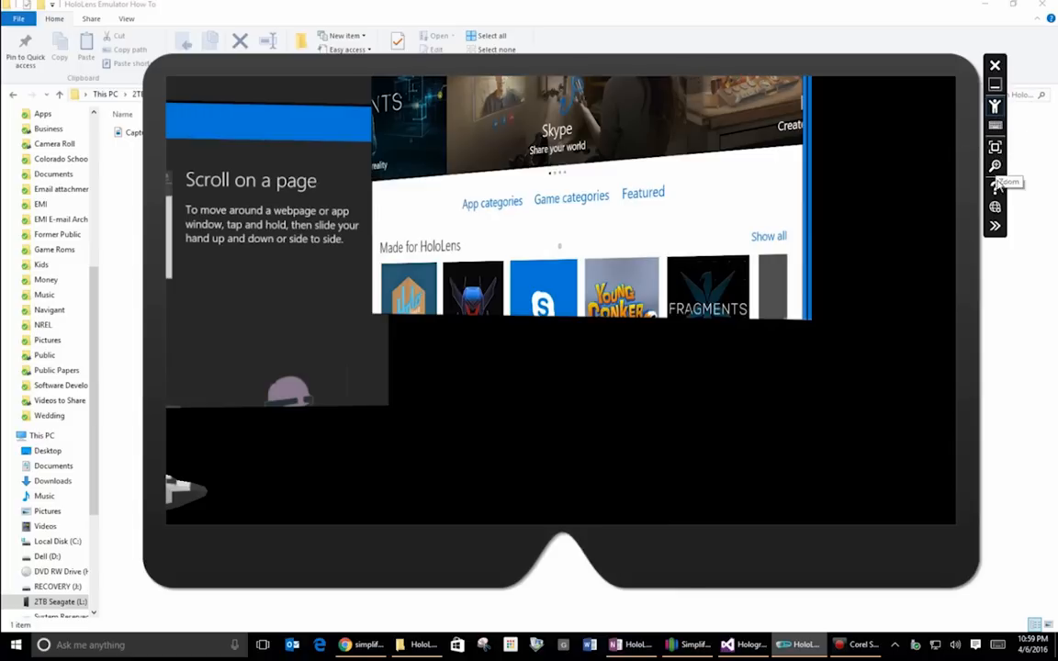
mouse_move(995, 206)
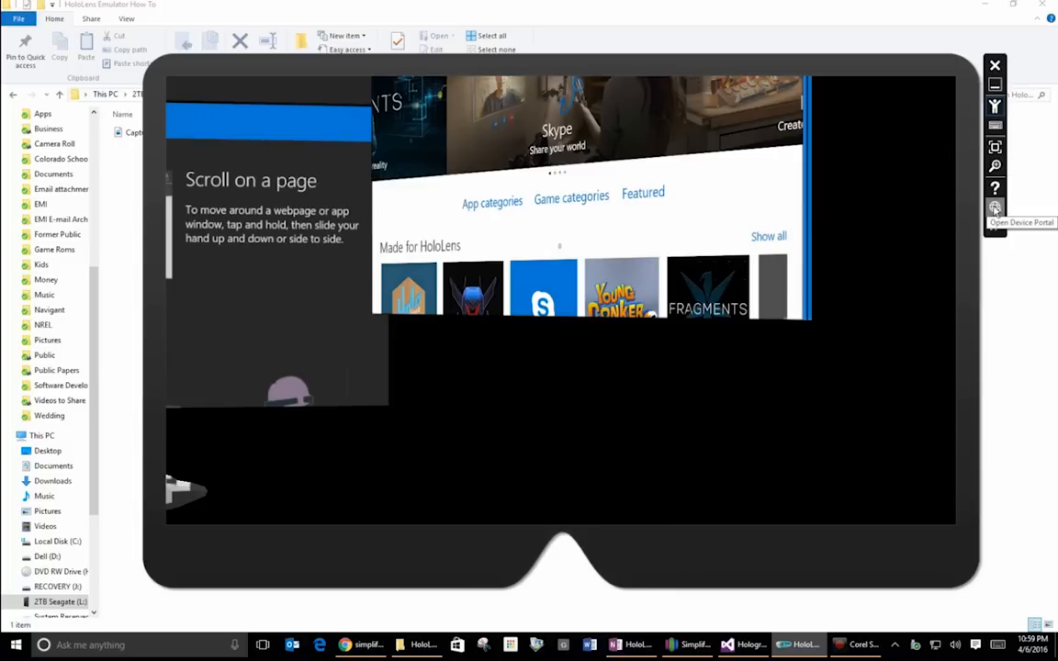
Launch the Device Portal from the emulator's side toolbar.
click(995, 206)
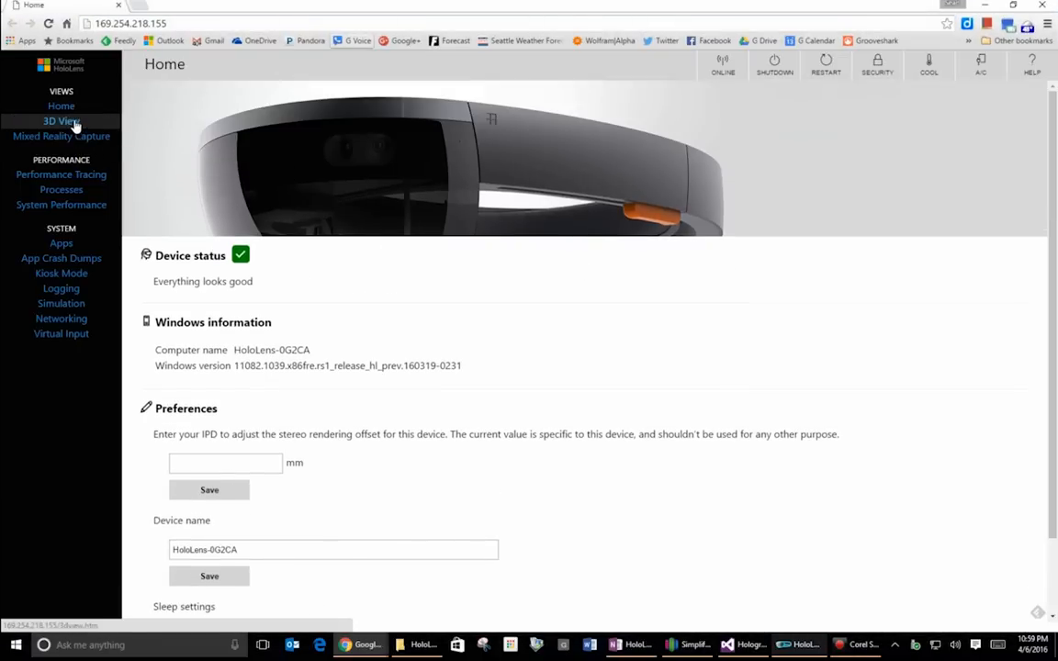
Switch the Device Portal to its 3D View of the tracking space.
click(60, 121)
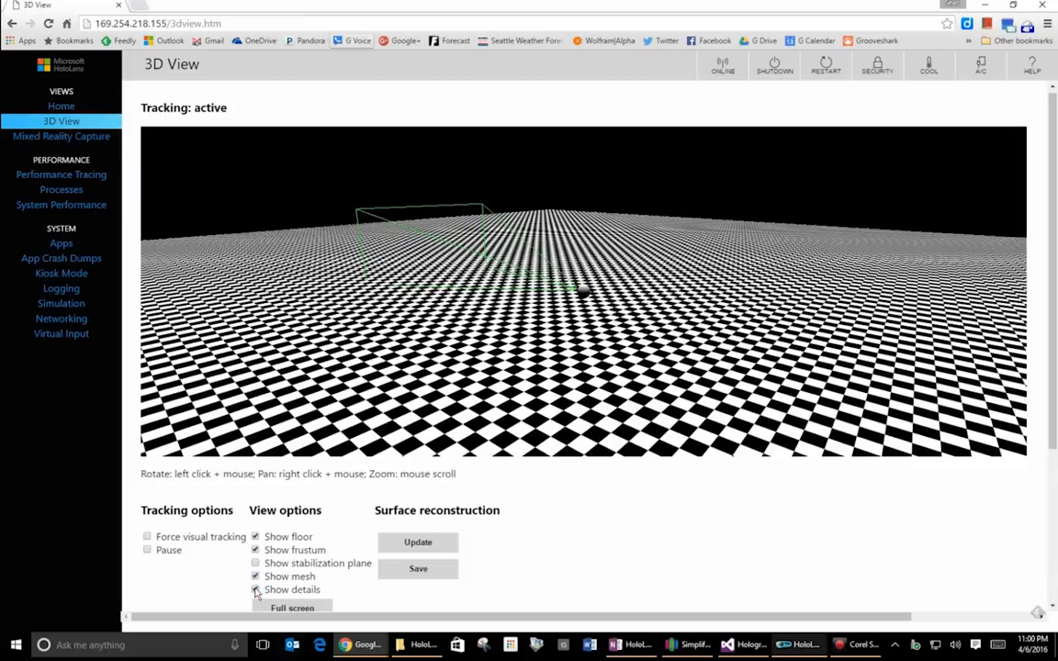
Update the surface reconstruction to 26 volumes / 75828 triangles and orbit into the scanned room.
click(418, 541)
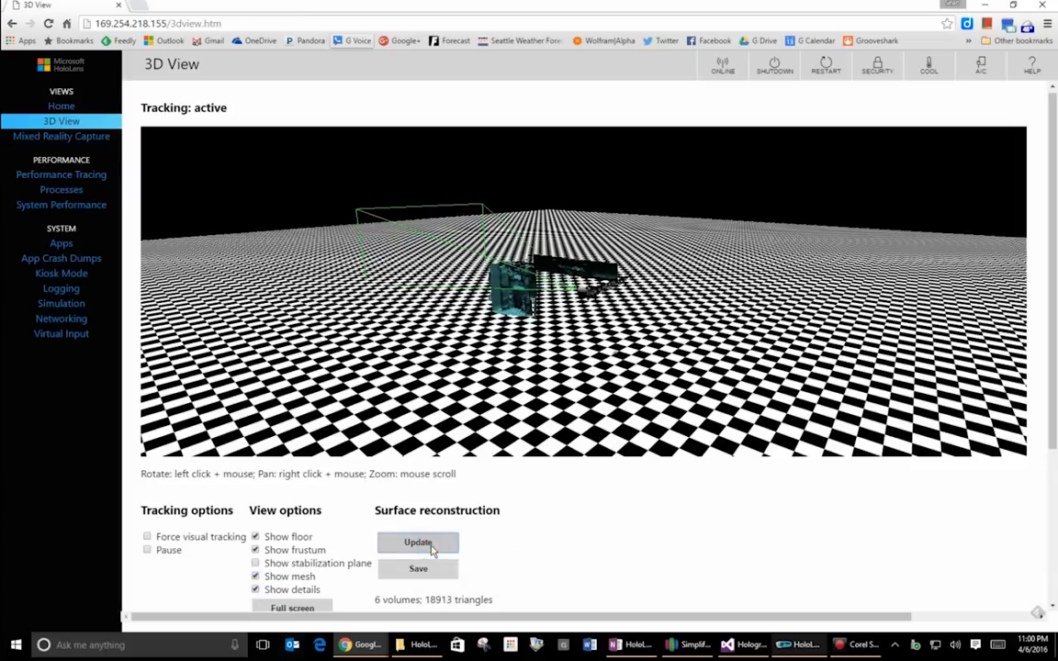
click(418, 541)
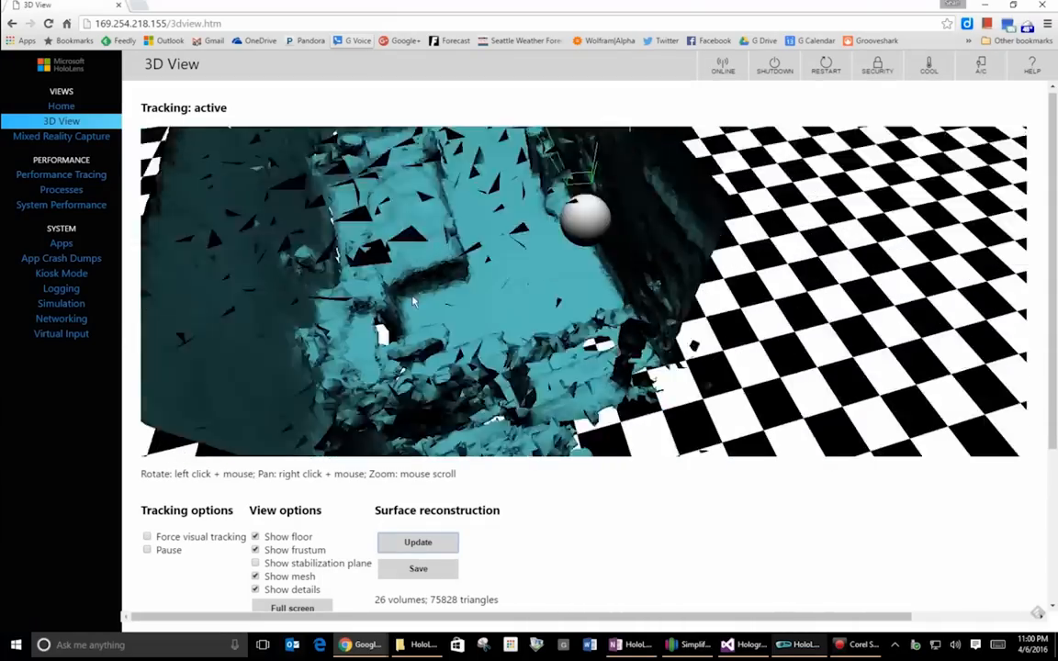
drag(414, 303, 863, 228)
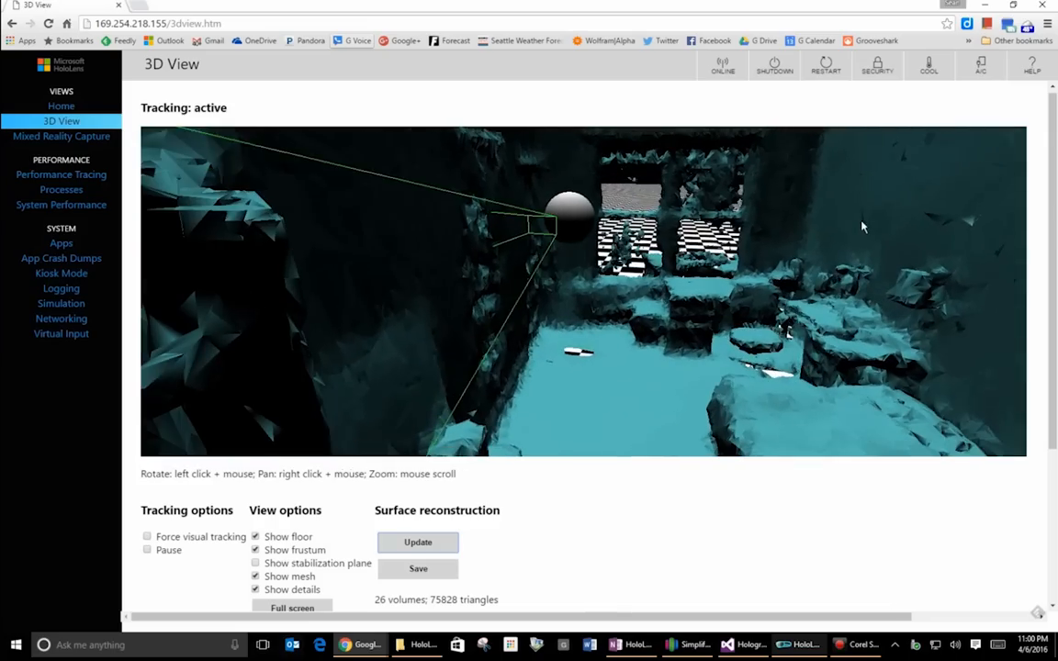